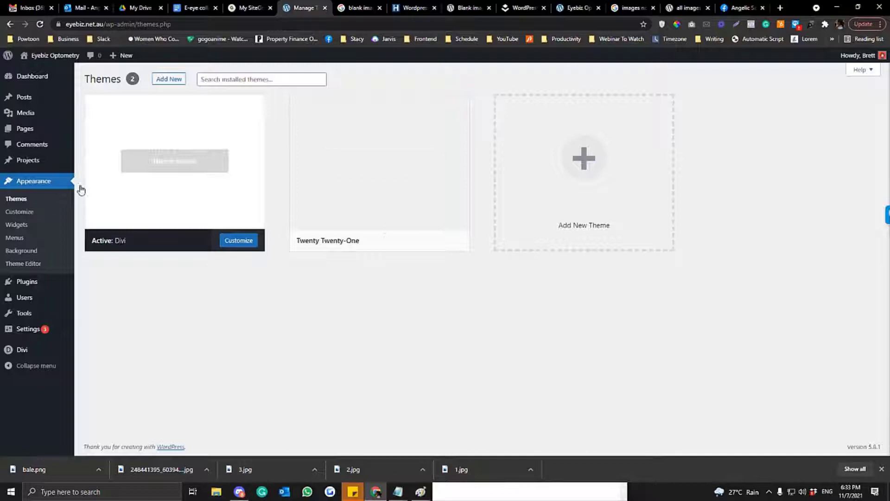
{"action": "mouse_move", "coordinate": [379, 161]}
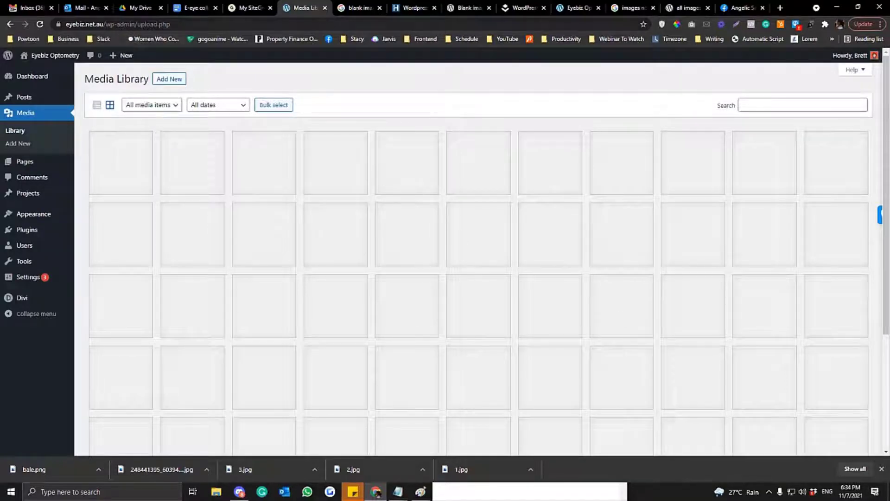
Switch to the live homepage, where the eye-care sections show blank image placeholders
{"action": "left_click", "coordinate": [779, 7]}
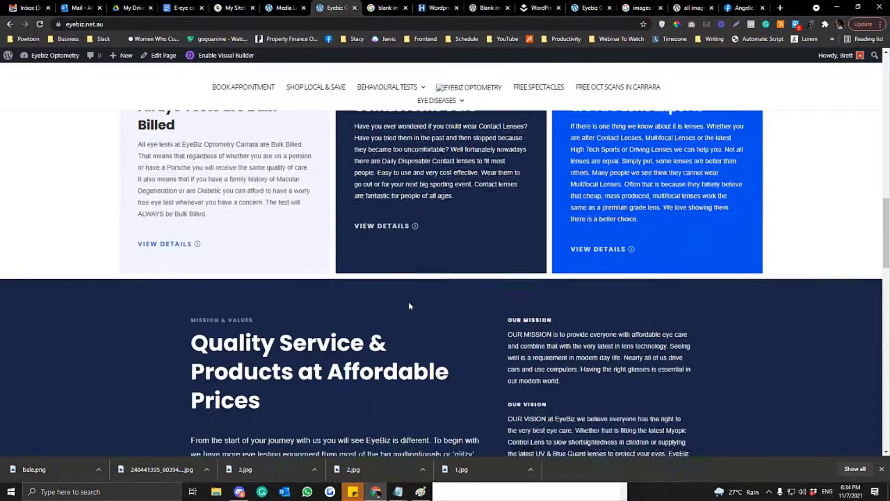
Scroll to the homepage footer and inspect its code for broken images
{"action": "scroll", "scroll_direction": "down", "scroll_amount": 3}
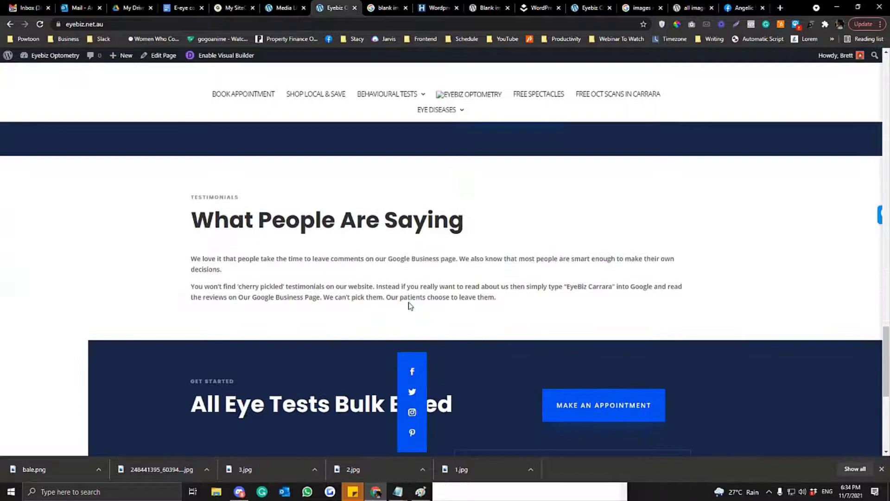
{"action": "scroll", "scroll_direction": "down", "scroll_amount": 3}
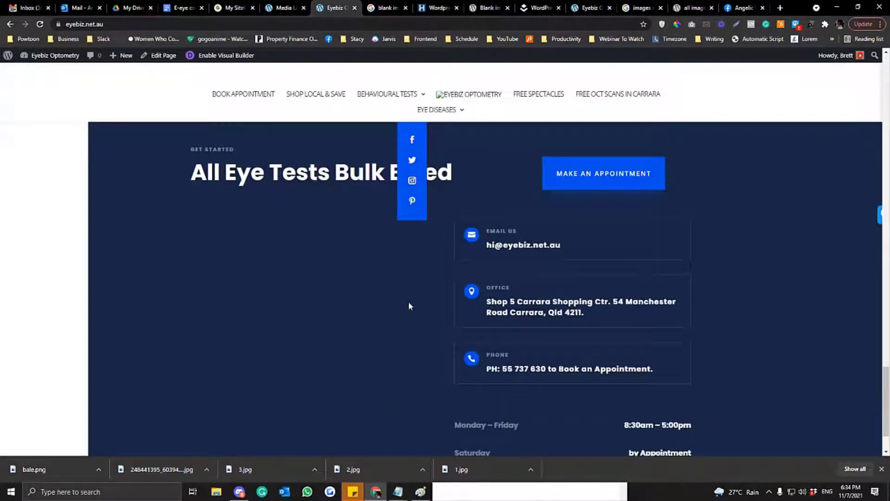
{"action": "right_click", "coordinate": [409, 306]}
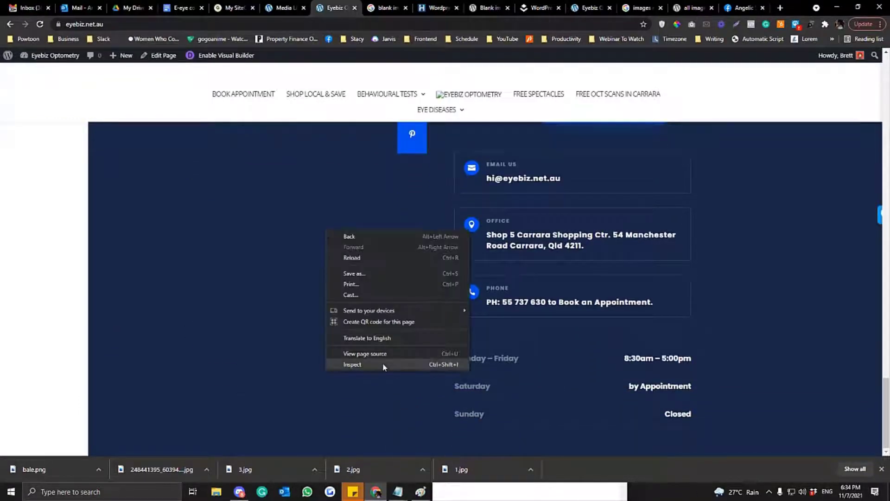
{"action": "left_click", "coordinate": [352, 364]}
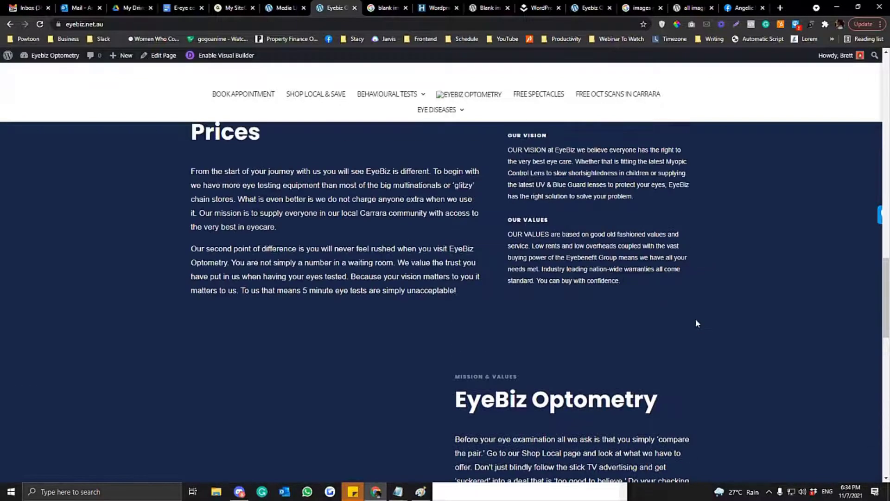
{"action": "left_click", "coordinate": [284, 7]}
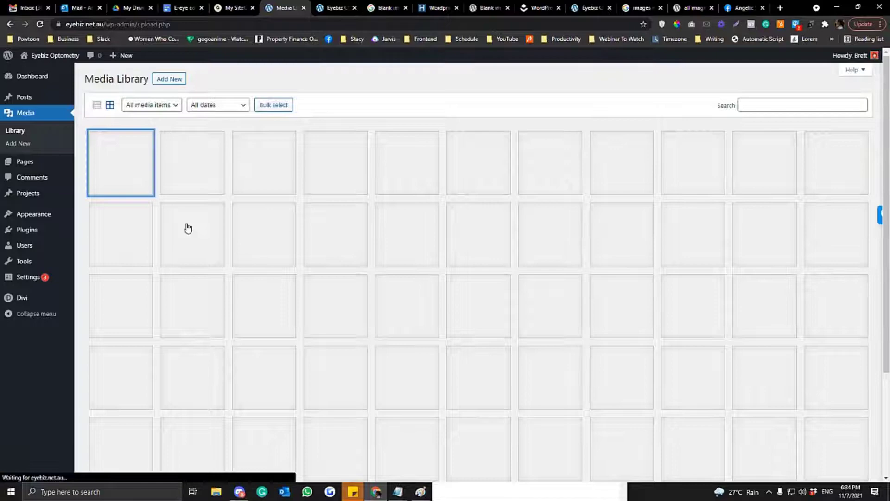
Upload a test JPEG and view its details, noting its thumbnail is still blank
{"action": "left_click", "coordinate": [169, 78]}
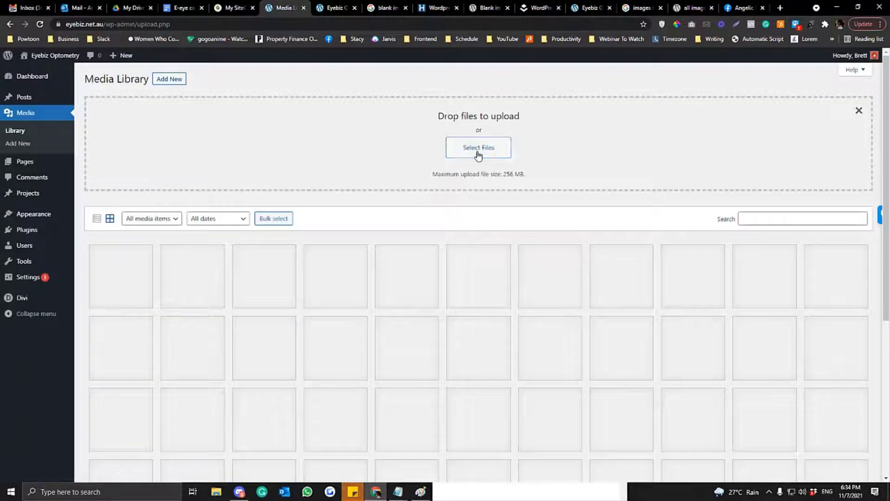
{"action": "left_click", "coordinate": [478, 147]}
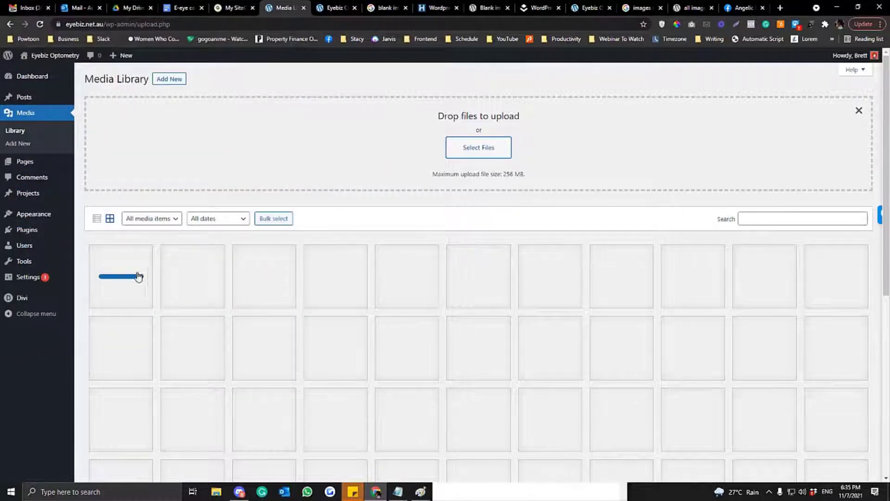
{"action": "left_click", "coordinate": [120, 276]}
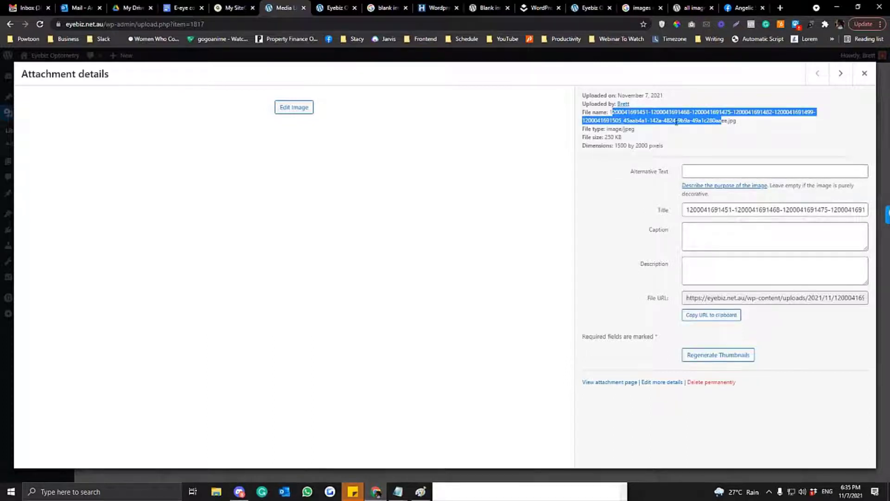
{"action": "left_click", "coordinate": [864, 73]}
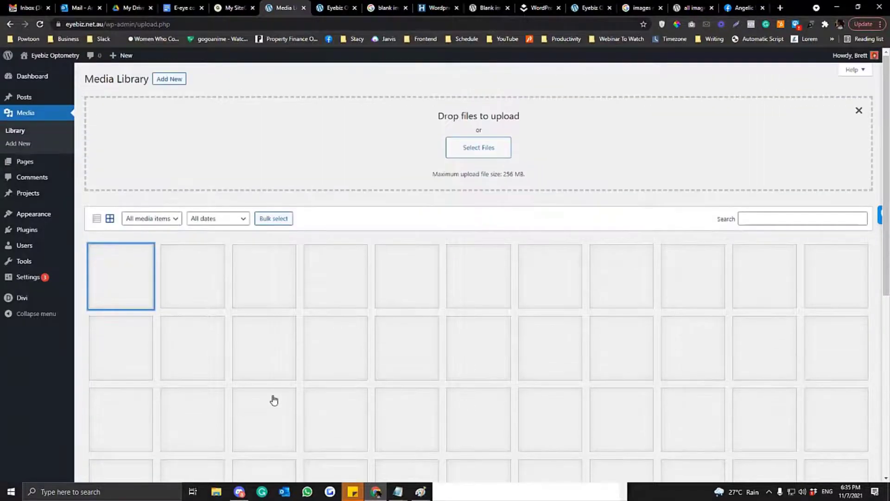
{"action": "mouse_move", "coordinate": [380, 311]}
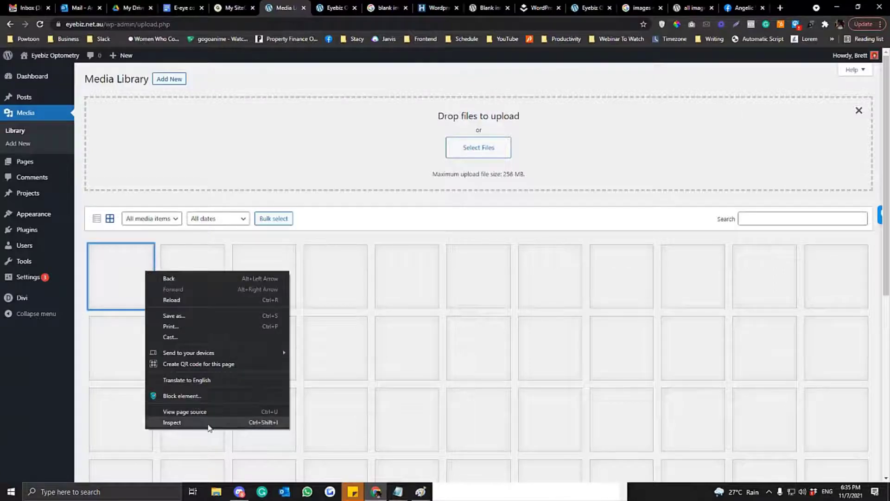
Inspect the console's 404 image errors and open SiteGround Site Tools for eyebiz.net.au
{"action": "left_click", "coordinate": [171, 421]}
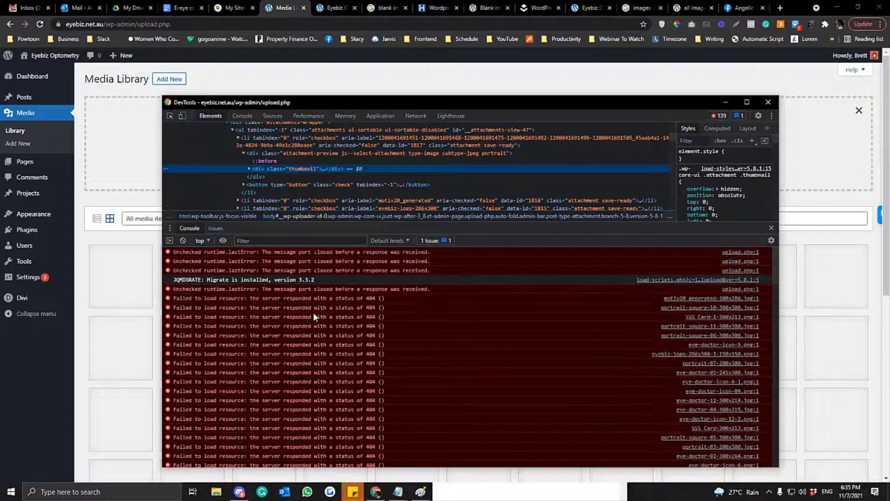
{"action": "left_click", "coordinate": [232, 8]}
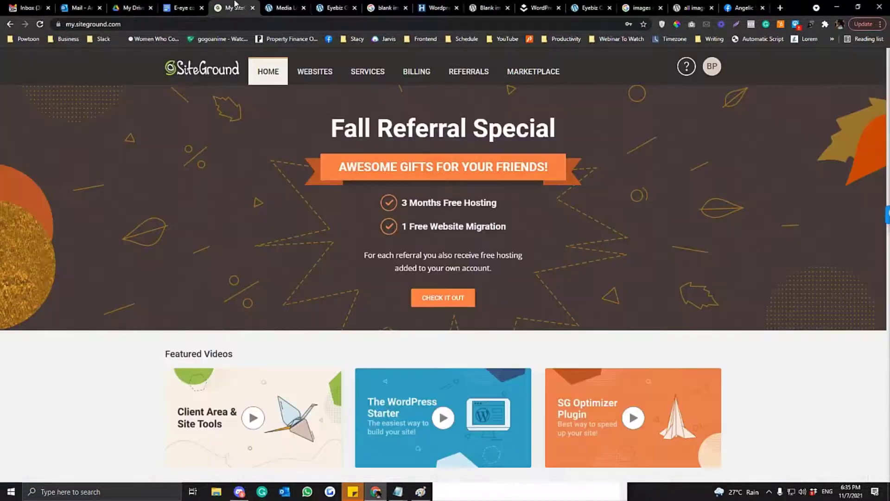
{"action": "left_click", "coordinate": [314, 72]}
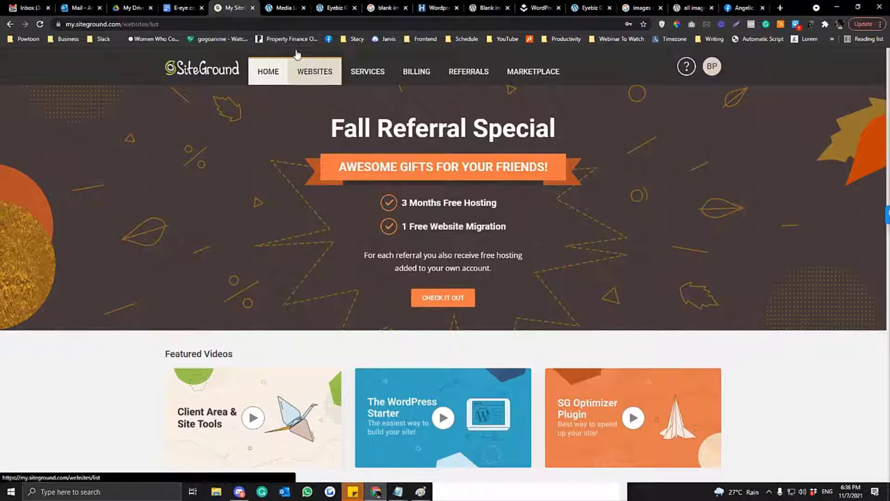
{"action": "left_click", "coordinate": [278, 7]}
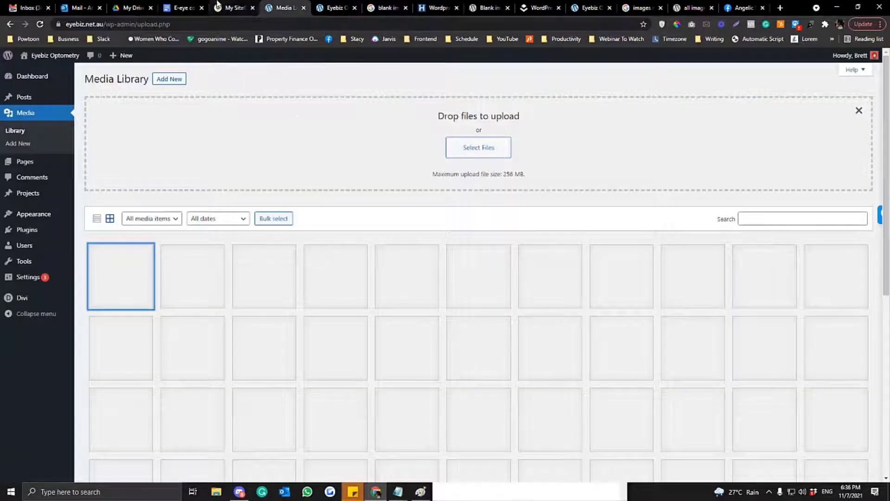
{"action": "left_click", "coordinate": [233, 7]}
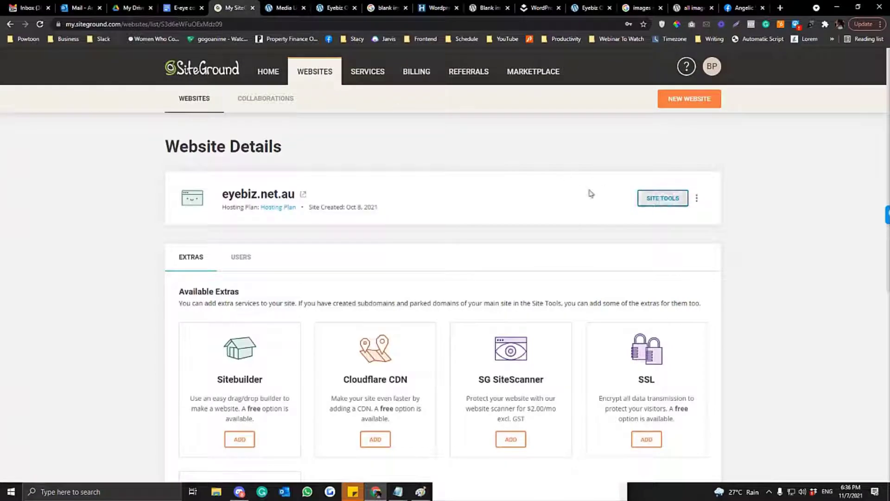
{"action": "left_click", "coordinate": [662, 197]}
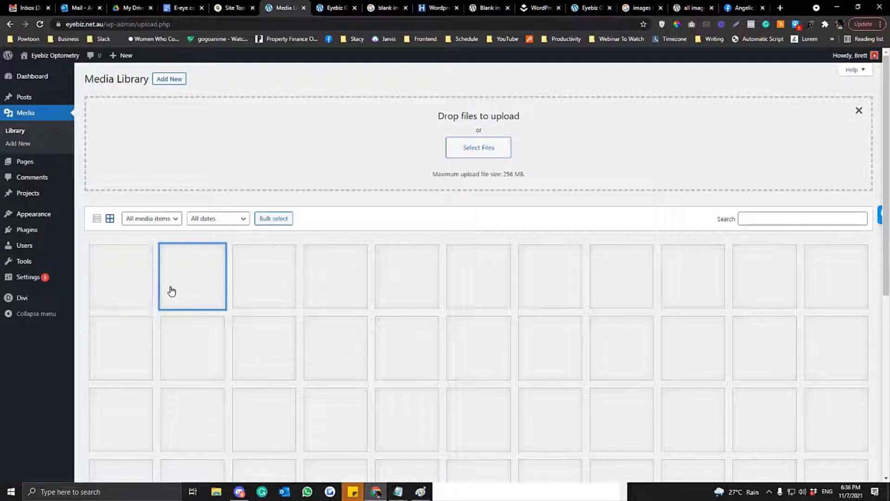
Open DevTools with F12 to list the 2021/06 upload thumbnails failing with 404
{"action": "key", "text": "F12"}
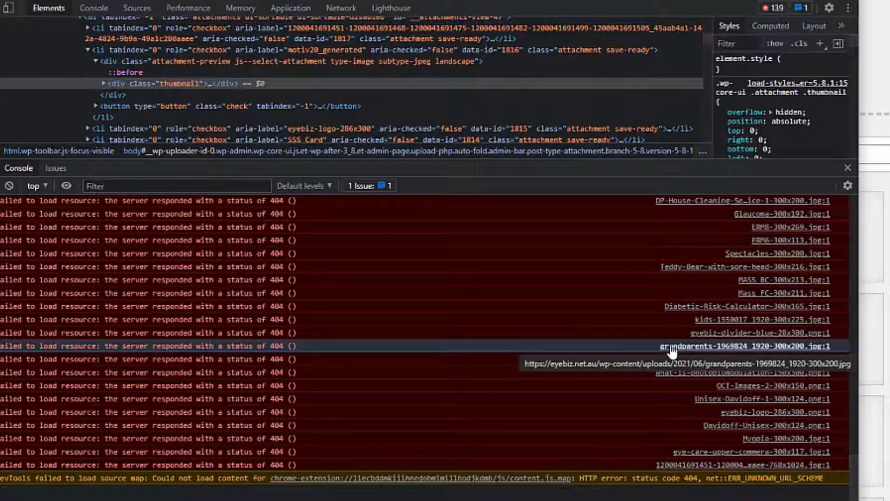
{"action": "mouse_move", "coordinate": [718, 234]}
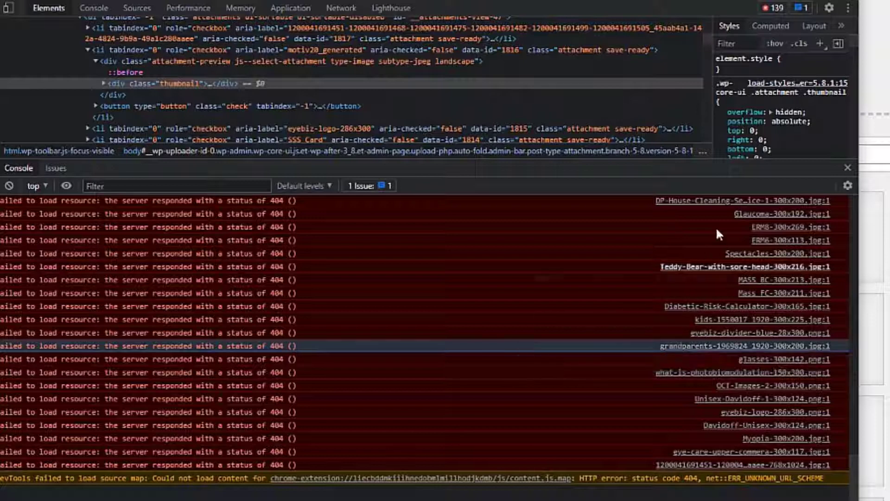
{"action": "mouse_move", "coordinate": [708, 348]}
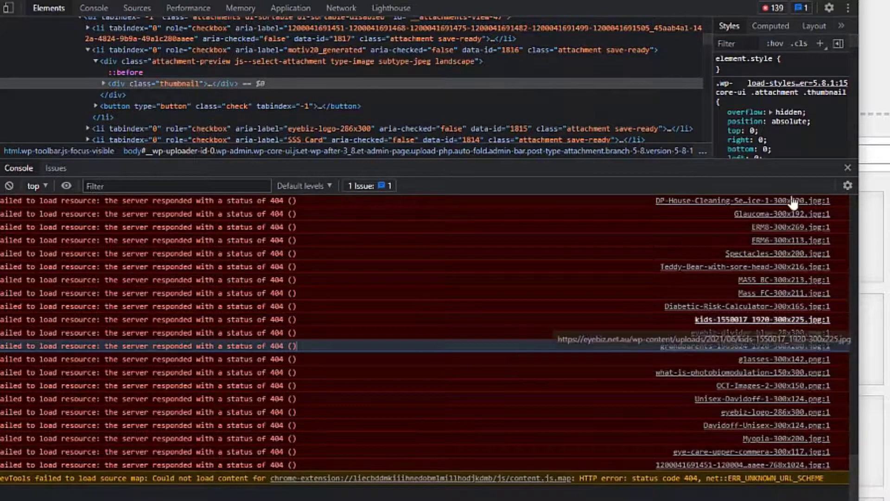
Search Site Tools for 'file' to open File Manager, and recheck the console errors
{"action": "left_click", "coordinate": [233, 8]}
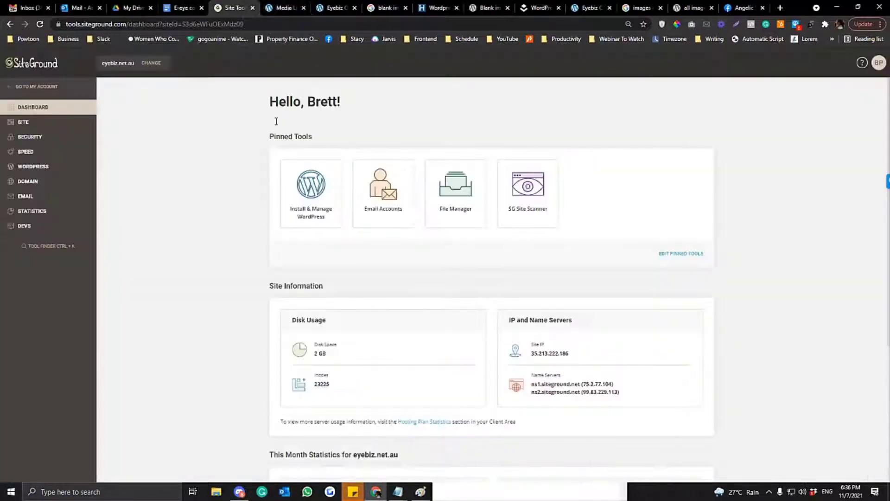
{"action": "mouse_move", "coordinate": [239, 209]}
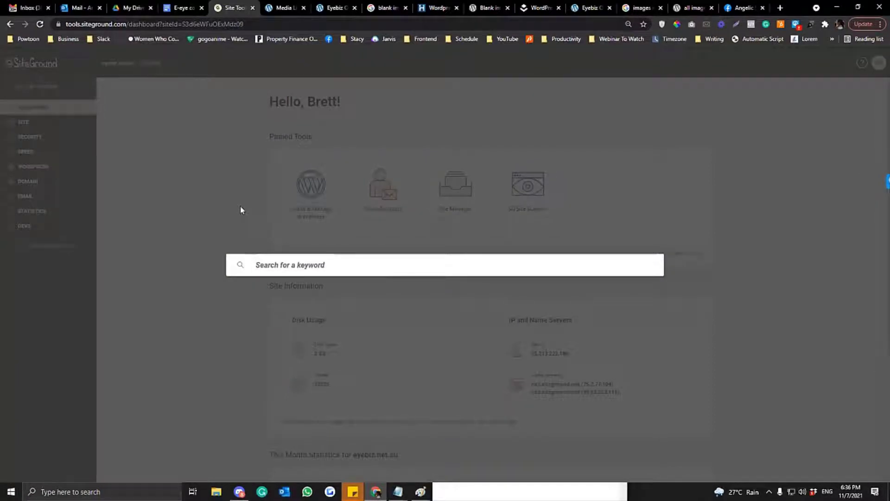
{"action": "type", "text": "f"}
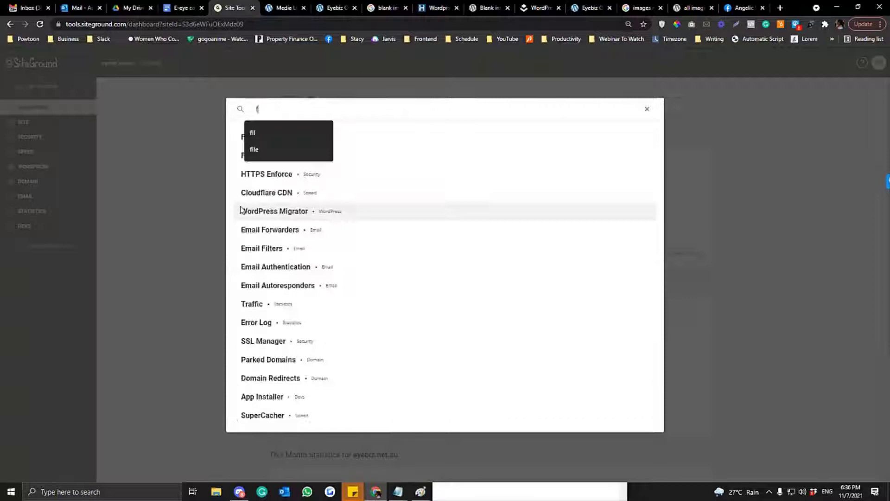
{"action": "type", "text": "ile"}
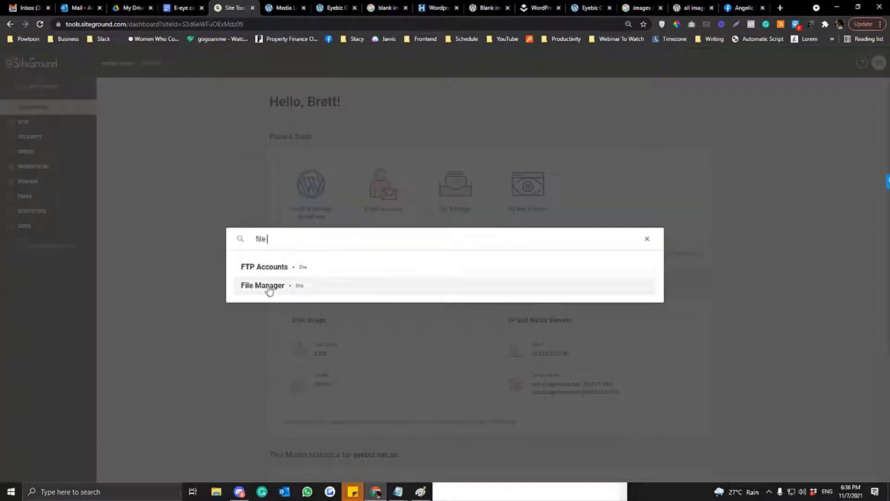
{"action": "left_click", "coordinate": [262, 285]}
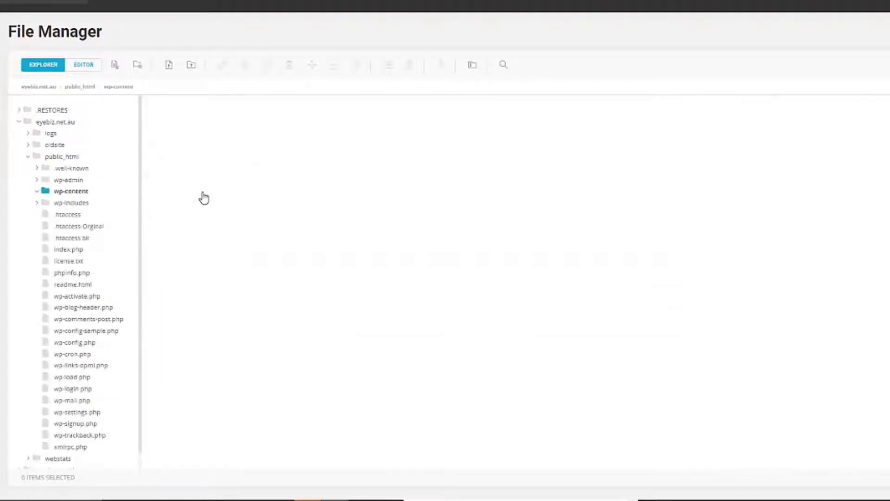
{"action": "left_click", "coordinate": [283, 7]}
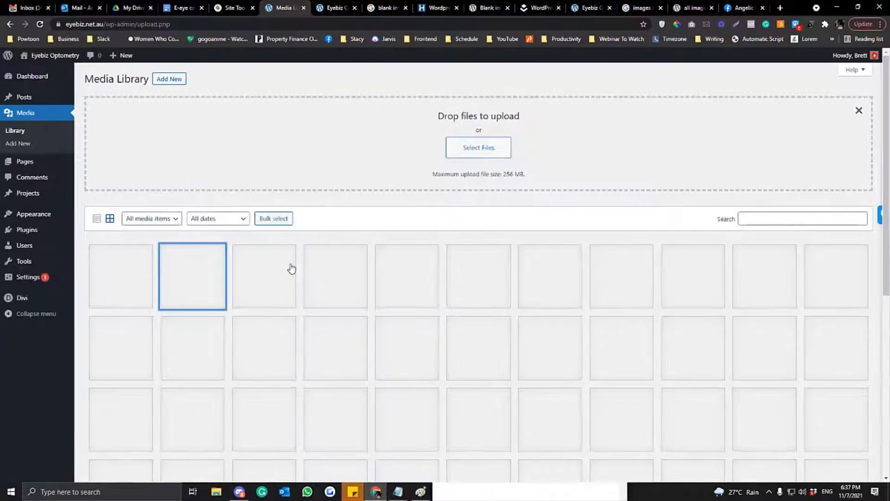
{"action": "key", "text": "F12"}
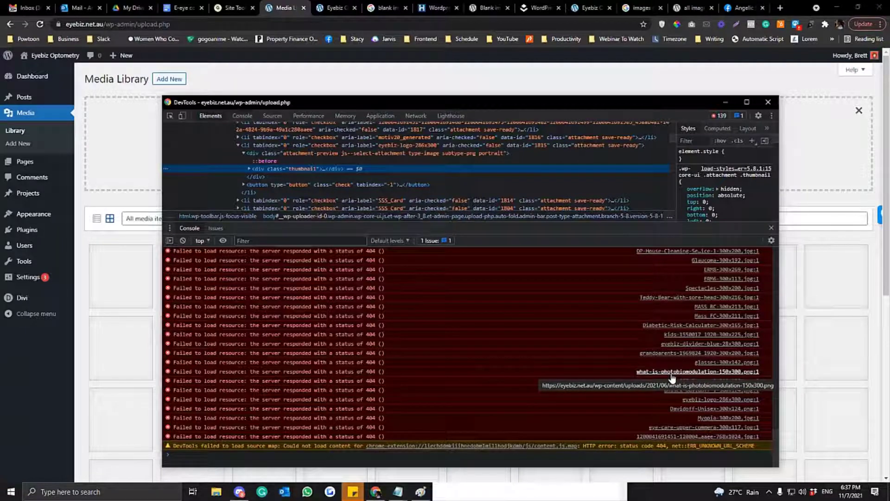
{"action": "left_click", "coordinate": [768, 102]}
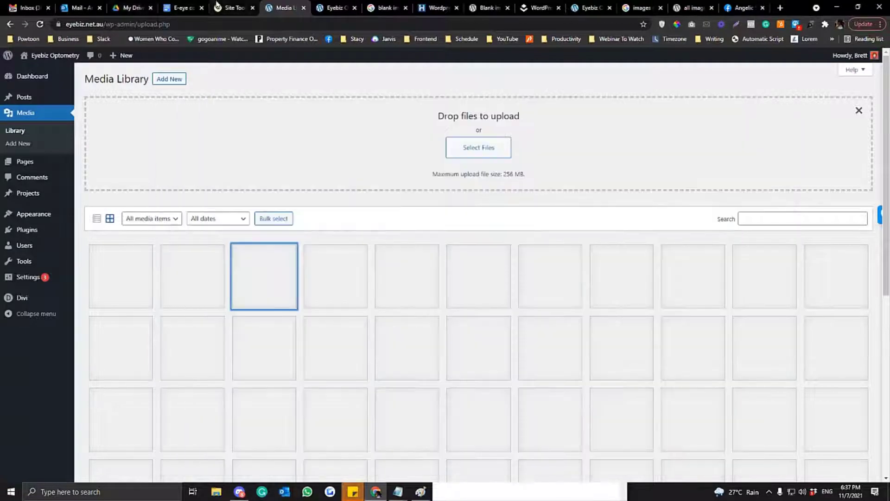
Browse File Manager into wp-content/uploads/2021/06 to view its image files
{"action": "left_click", "coordinate": [232, 7]}
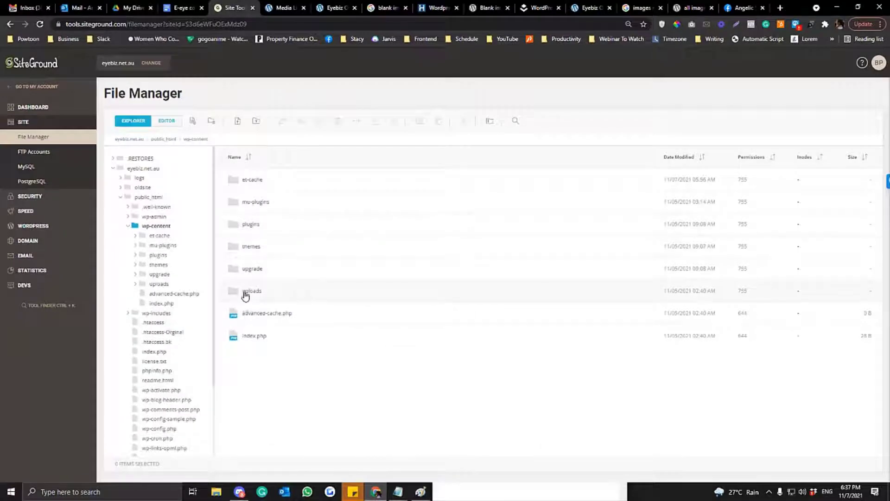
{"action": "double_click", "coordinate": [253, 290]}
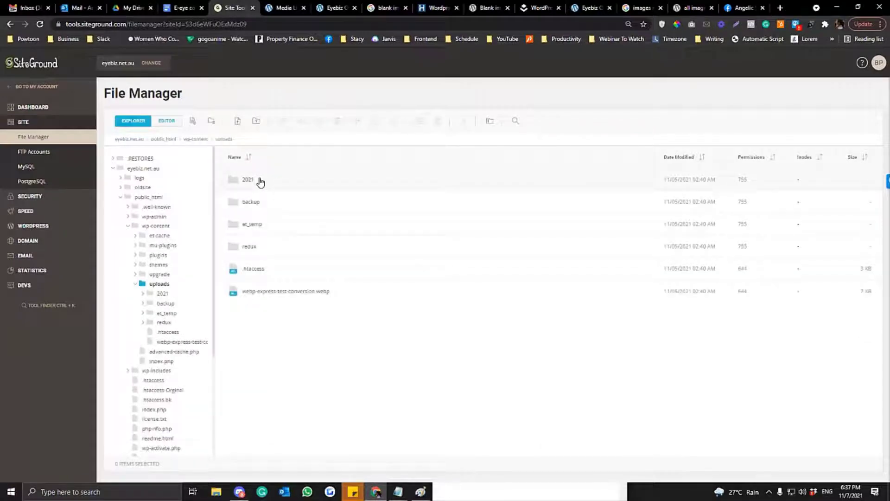
{"action": "double_click", "coordinate": [248, 180]}
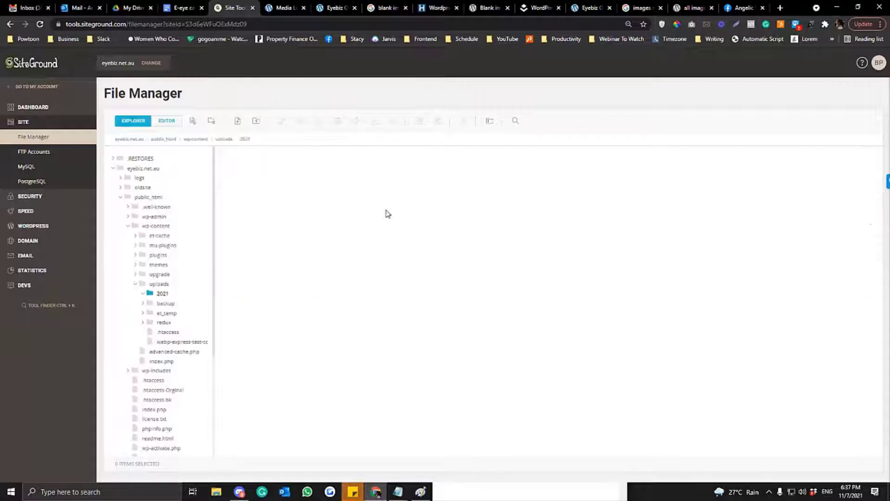
{"action": "left_click", "coordinate": [163, 293]}
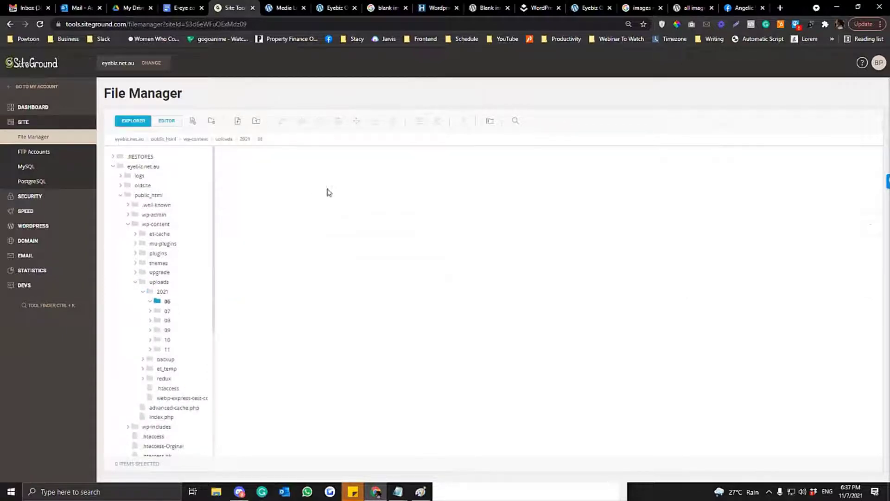
{"action": "left_click", "coordinate": [167, 300]}
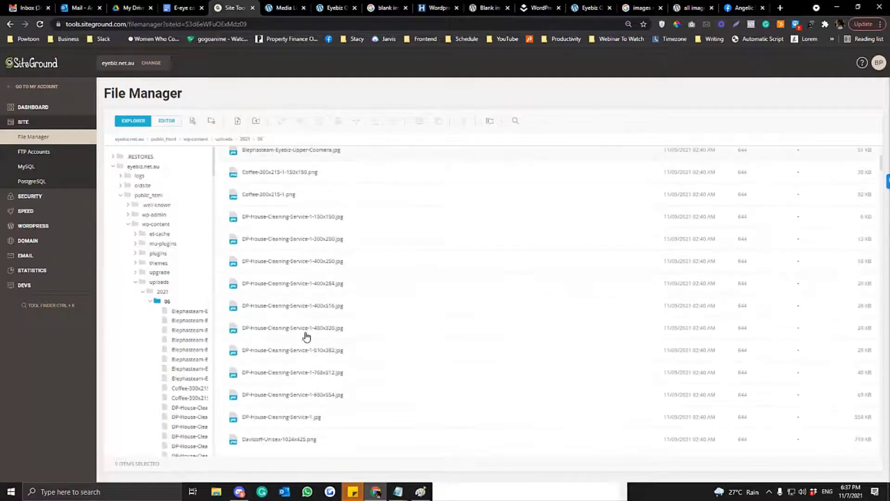
{"action": "scroll", "scroll_direction": "down", "scroll_amount": 3}
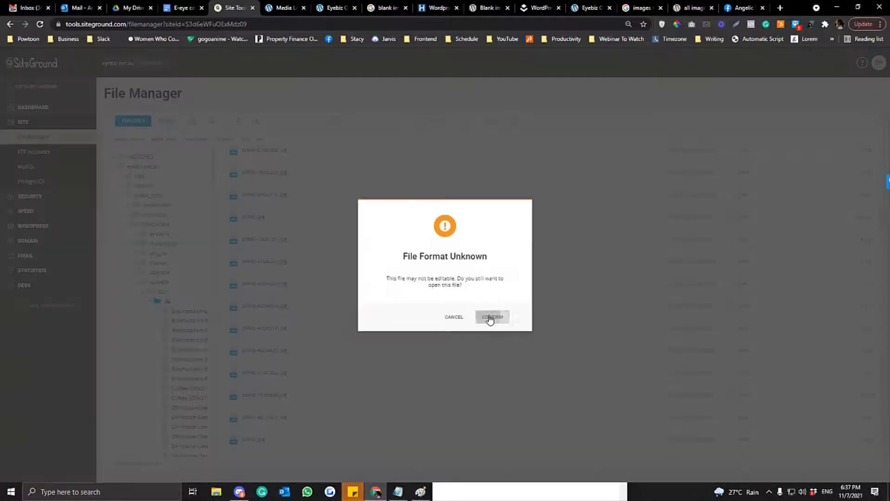
Open the flagged image despite the warning, download it, and try opening it locally
{"action": "left_click", "coordinate": [491, 316]}
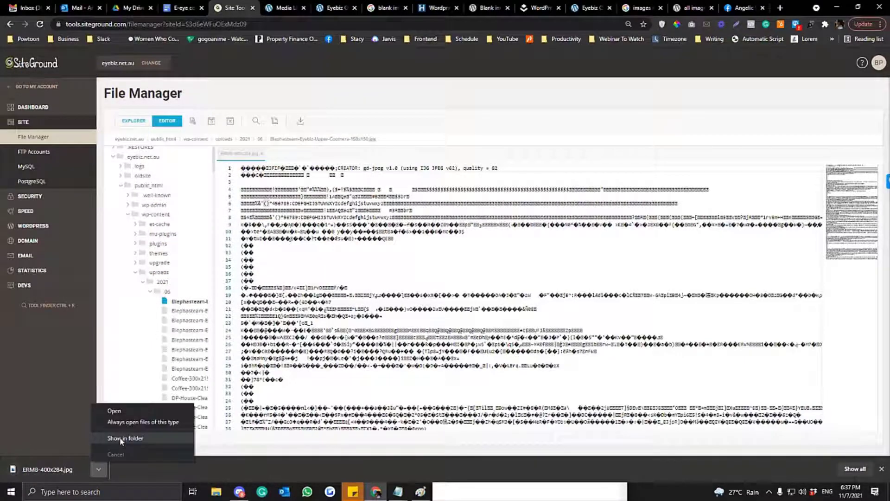
{"action": "left_click", "coordinate": [124, 438]}
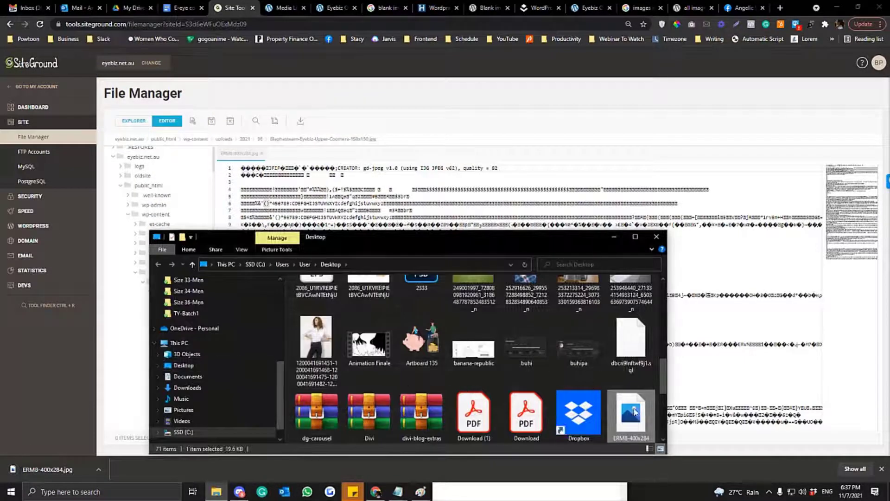
{"action": "double_click", "coordinate": [630, 414]}
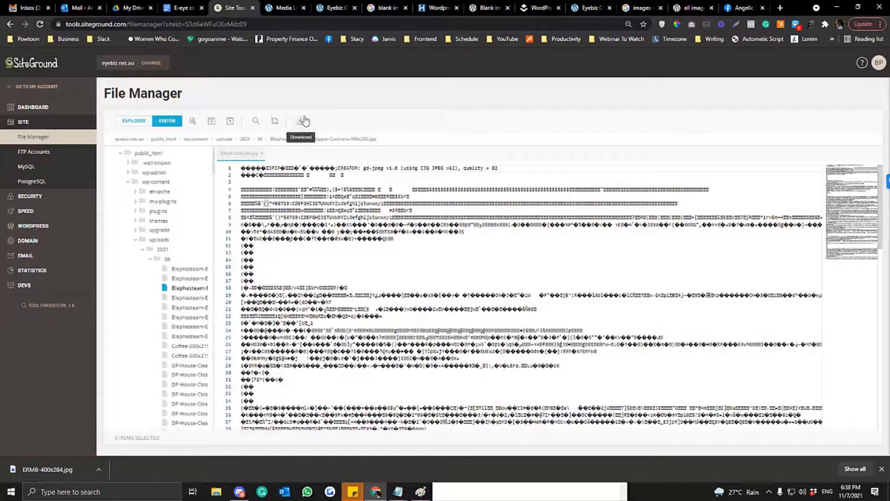
{"action": "left_click", "coordinate": [304, 121]}
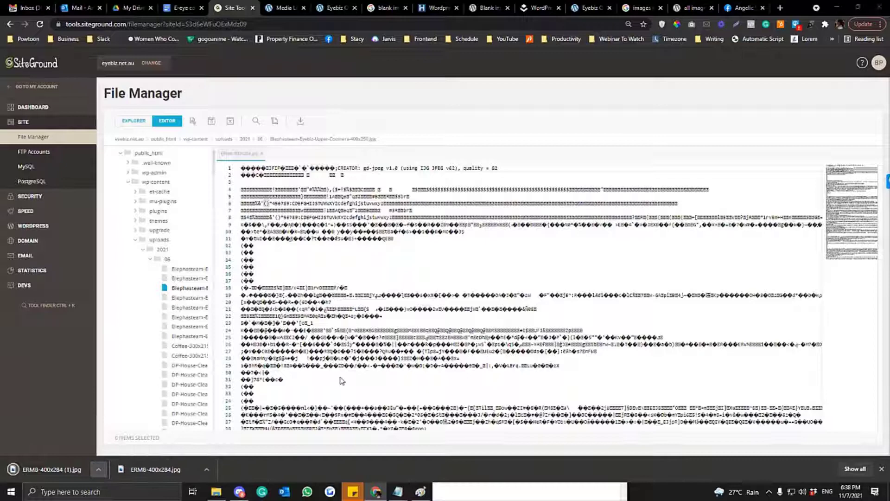
{"action": "left_click", "coordinate": [215, 491]}
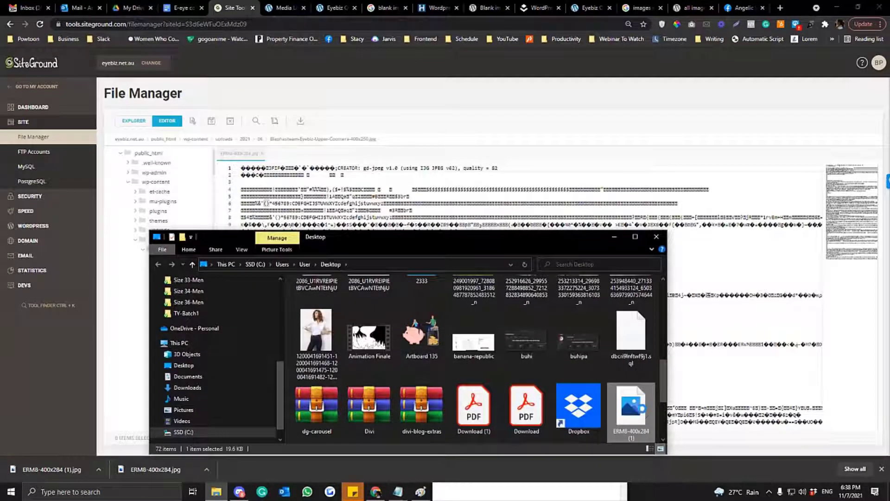
Try opening the downloaded image in Paint, dismiss the unreadable-file error, and return to public_html
{"action": "right_click", "coordinate": [630, 409]}
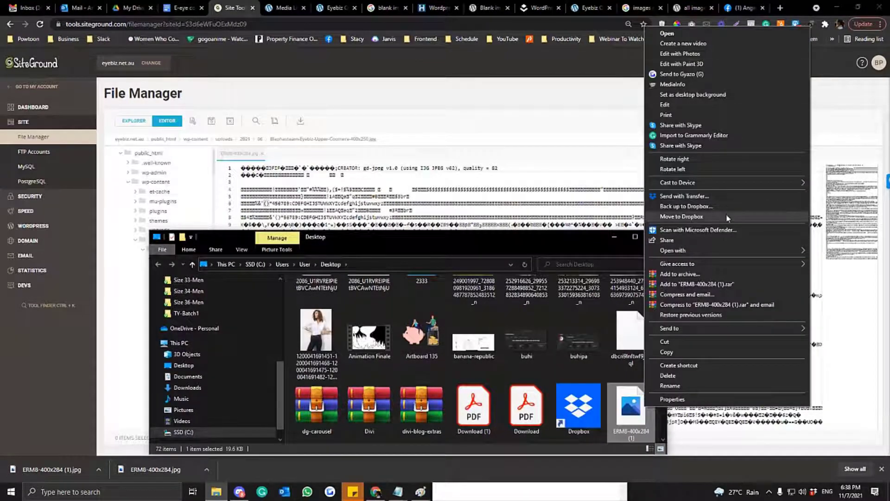
{"action": "left_click", "coordinate": [673, 250]}
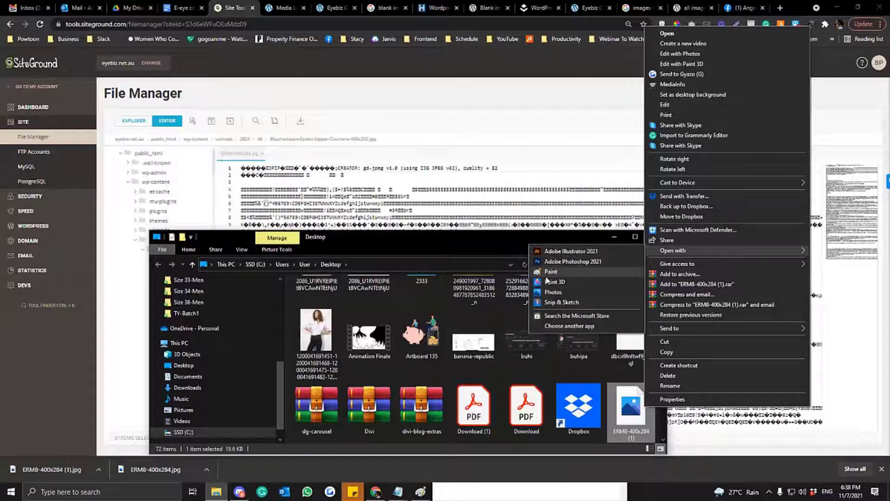
{"action": "left_click", "coordinate": [552, 292]}
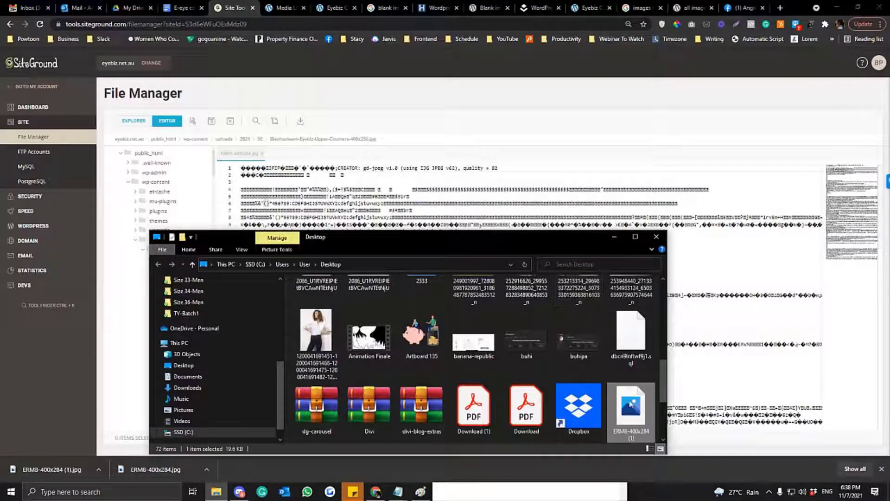
{"action": "right_click", "coordinate": [629, 406]}
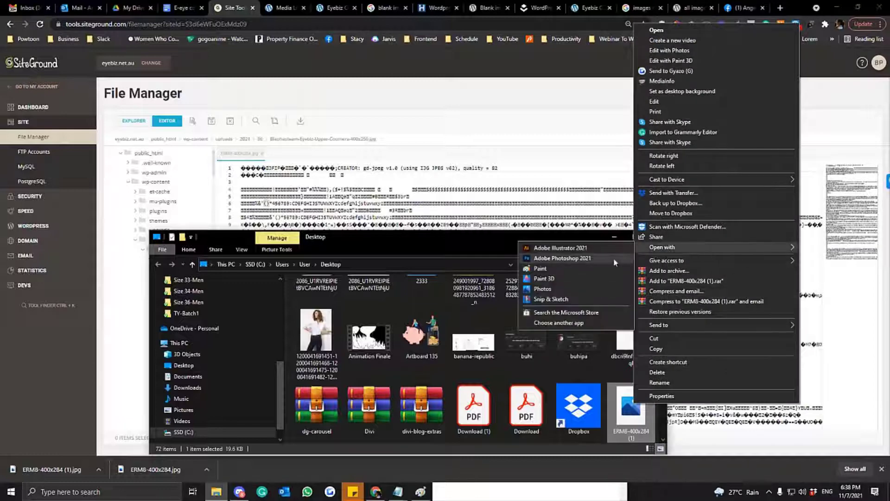
{"action": "left_click", "coordinate": [539, 268]}
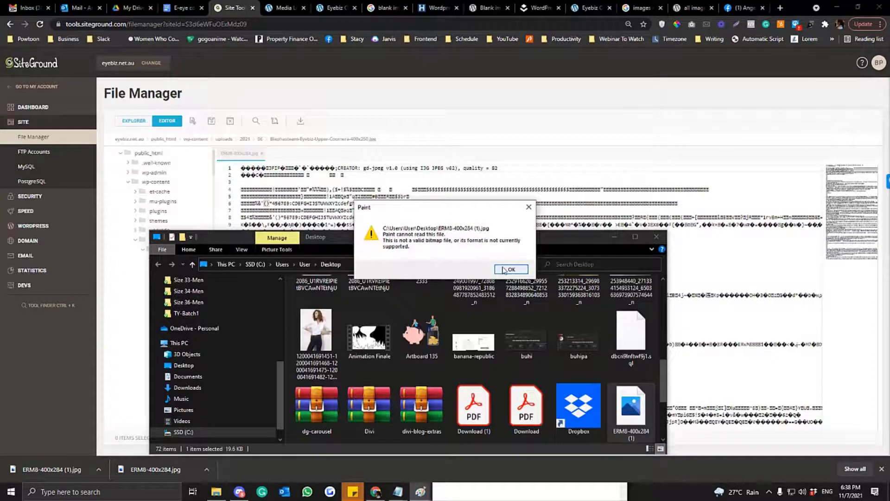
{"action": "left_click", "coordinate": [511, 268]}
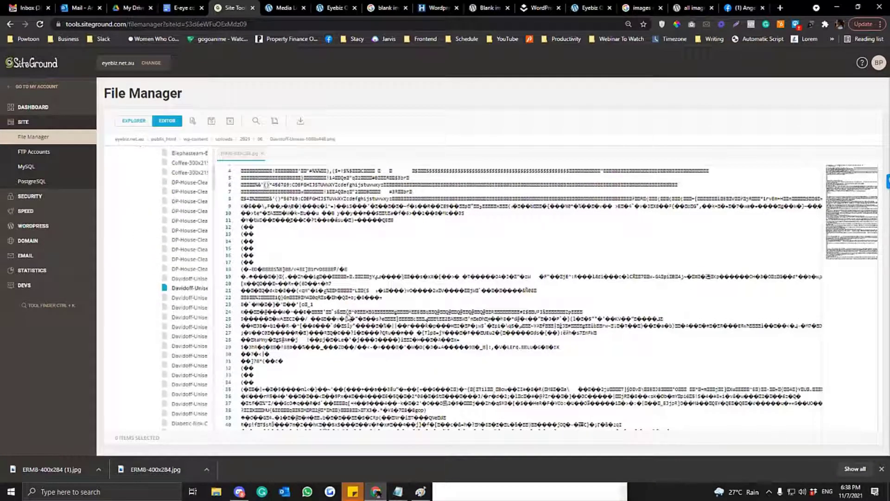
{"action": "scroll", "scroll_direction": "down", "scroll_amount": 3}
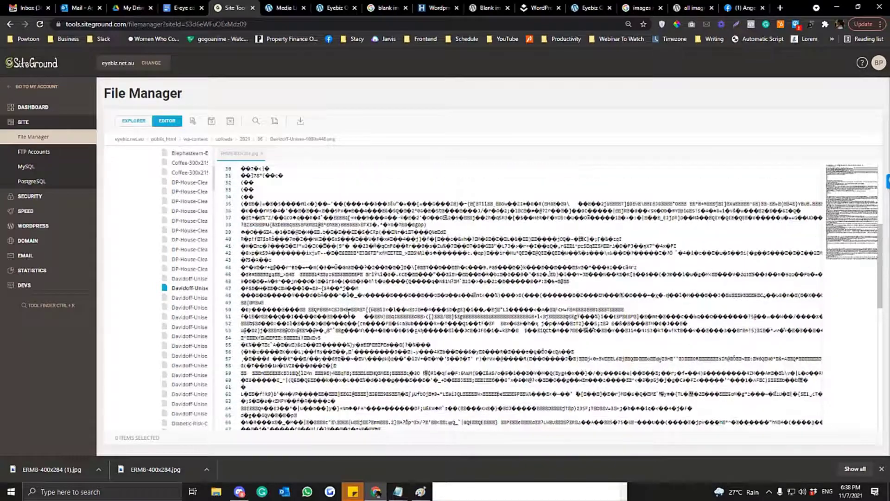
{"action": "left_click", "coordinate": [144, 293]}
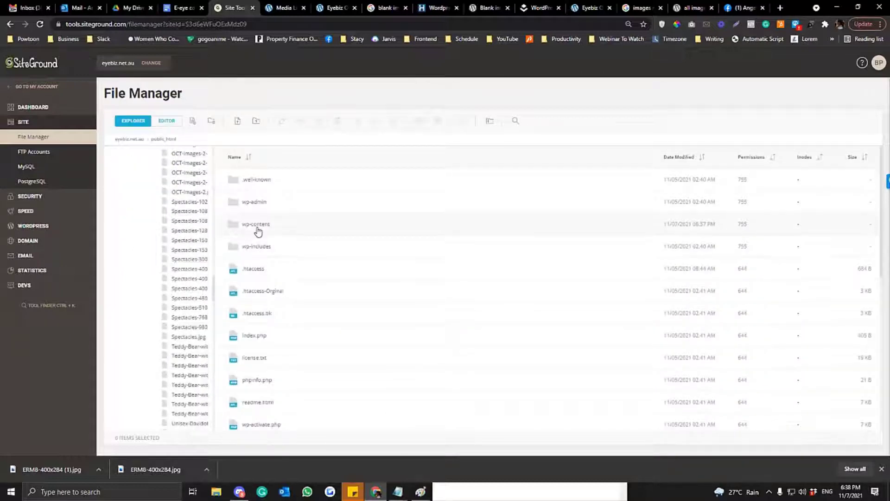
Delete .htaccess, webp-express-test-conversion.webp, redux and et_temp from wp-content/uploads
{"action": "double_click", "coordinate": [255, 224]}
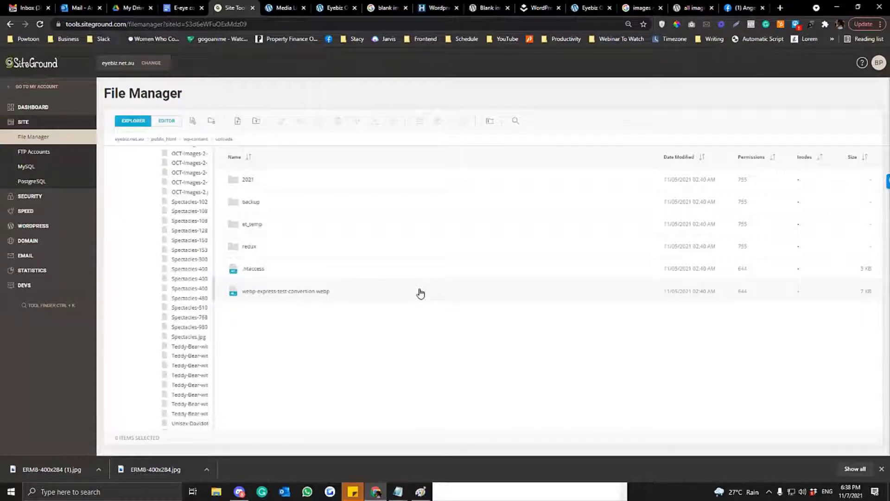
{"action": "right_click", "coordinate": [253, 268]}
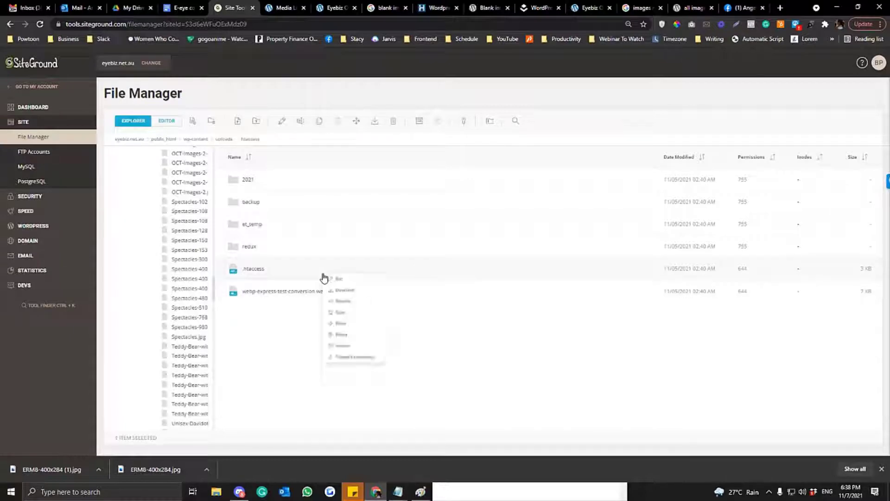
{"action": "left_click", "coordinate": [340, 323]}
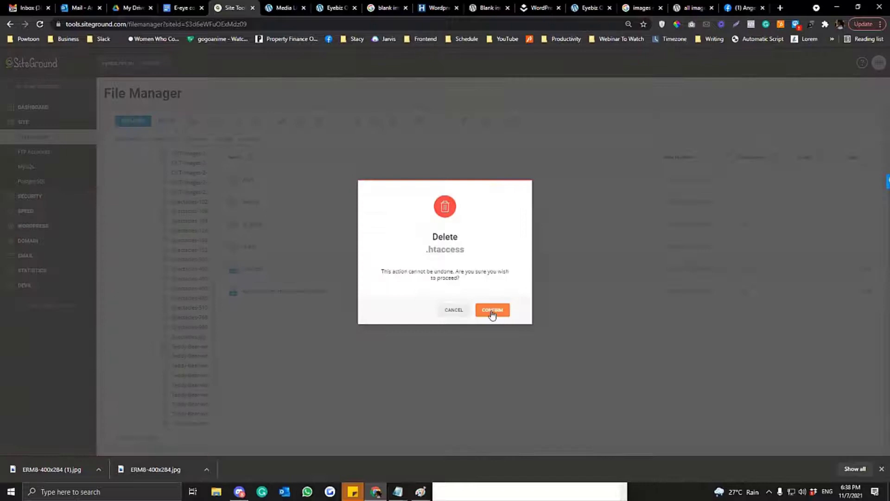
{"action": "left_click", "coordinate": [491, 309]}
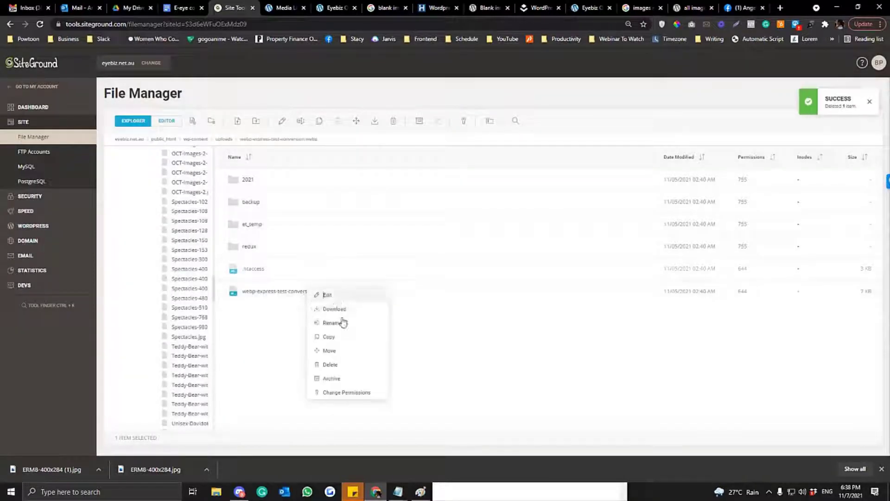
{"action": "left_click", "coordinate": [330, 364]}
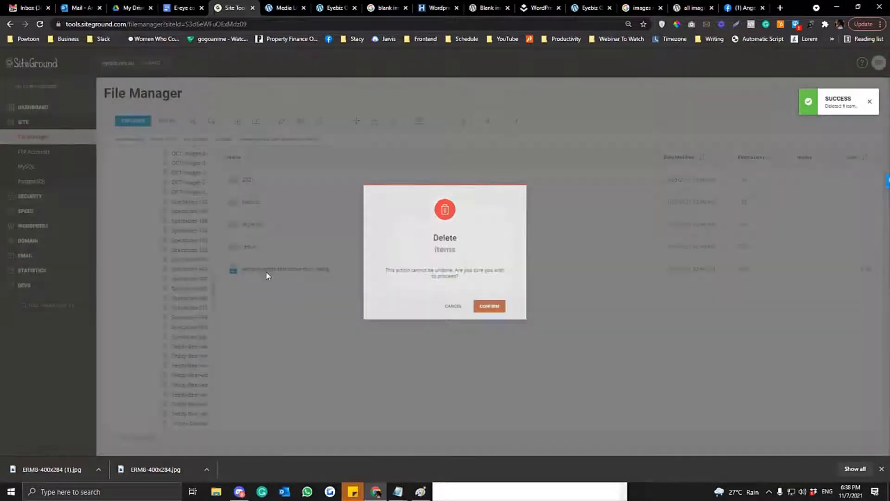
{"action": "left_click", "coordinate": [489, 306]}
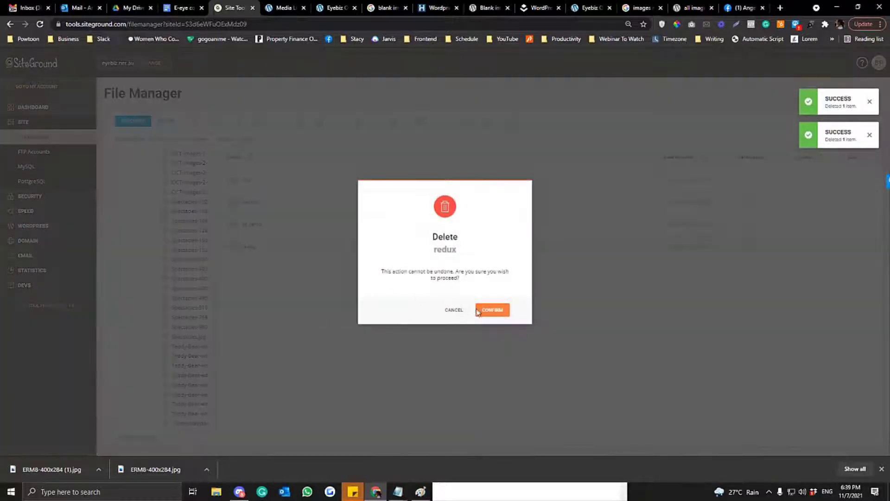
{"action": "left_click", "coordinate": [492, 310]}
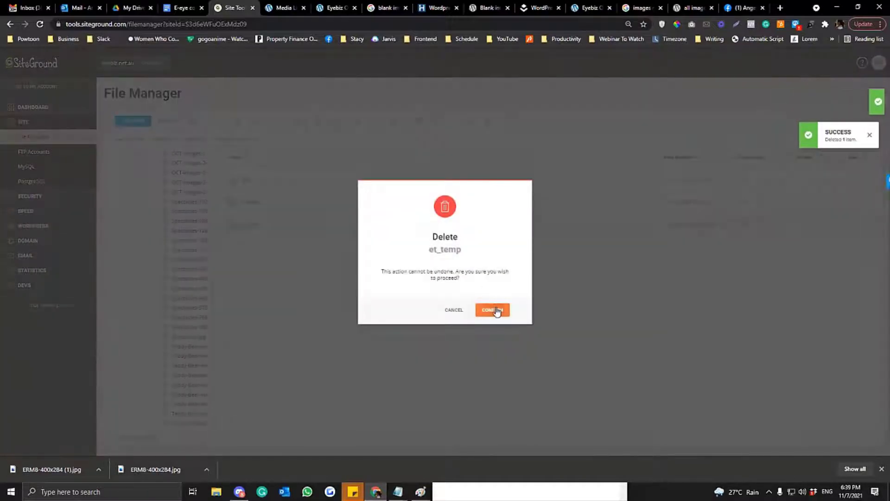
{"action": "left_click", "coordinate": [491, 309]}
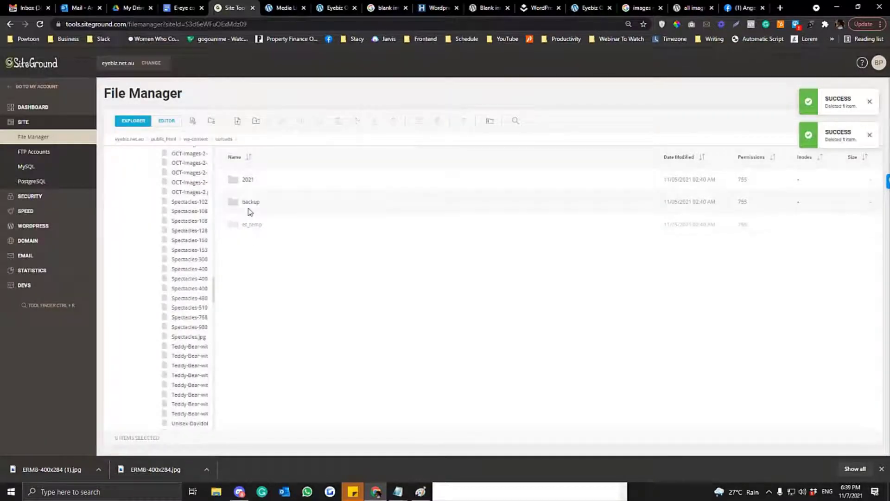
{"action": "right_click", "coordinate": [250, 202]}
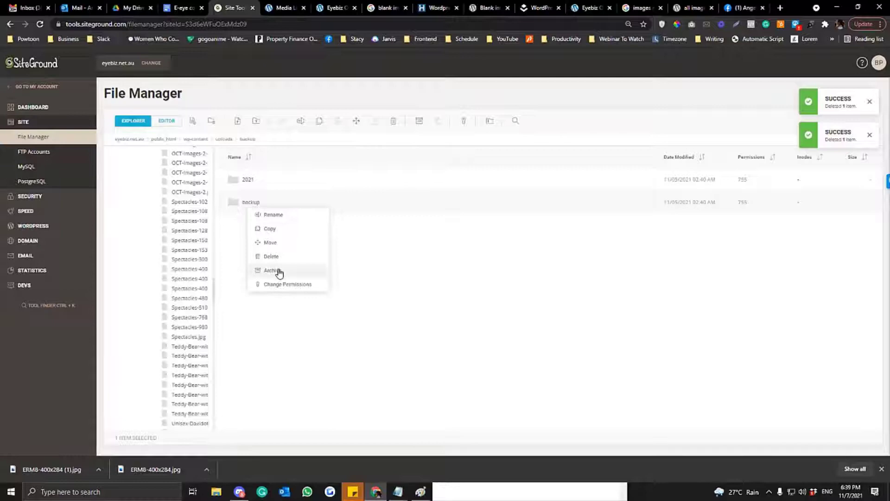
Delete the backup folder and give the 2021 folder 775 permissions with Group Write
{"action": "left_click", "coordinate": [270, 256]}
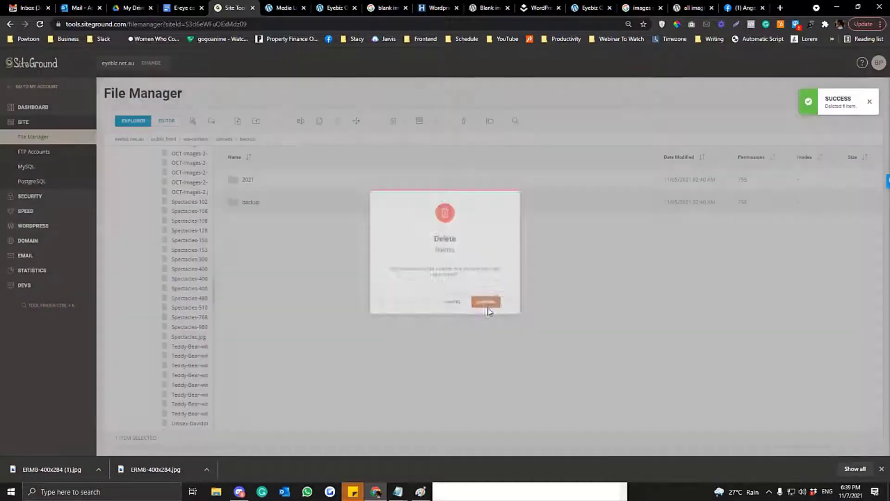
{"action": "left_click", "coordinate": [485, 301]}
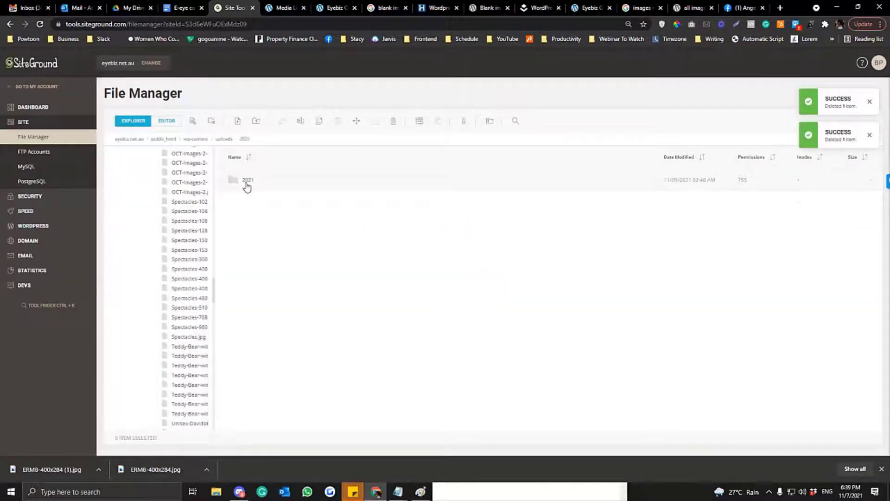
{"action": "right_click", "coordinate": [247, 179]}
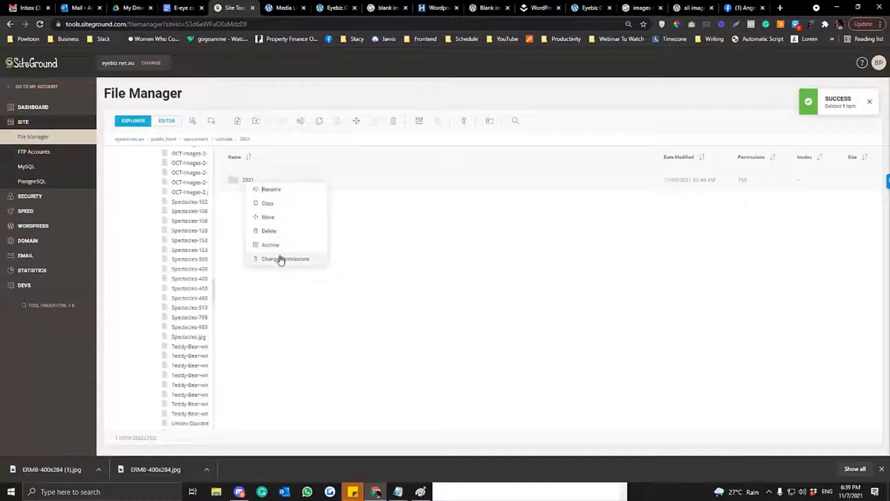
{"action": "left_click", "coordinate": [285, 258]}
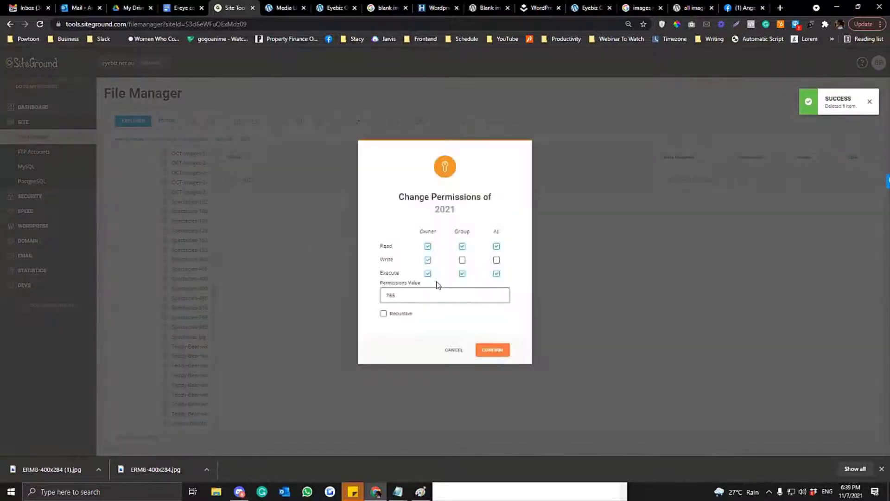
{"action": "left_click", "coordinate": [463, 259]}
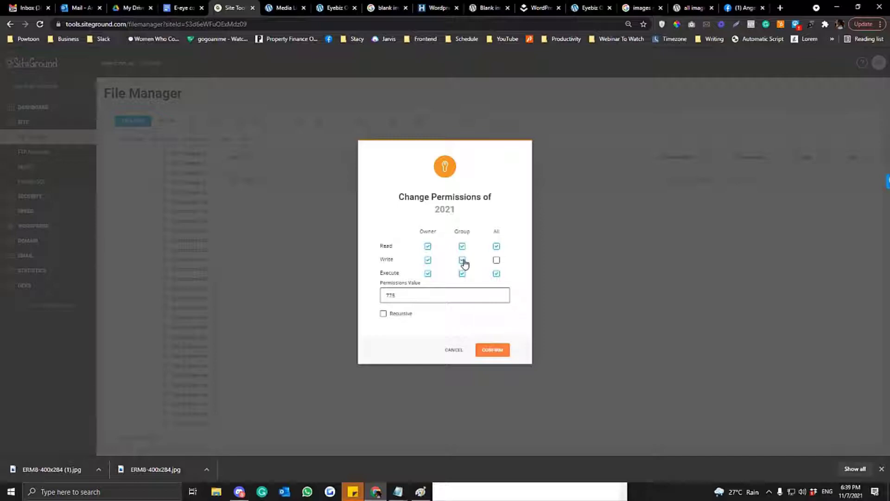
{"action": "left_click", "coordinate": [491, 349]}
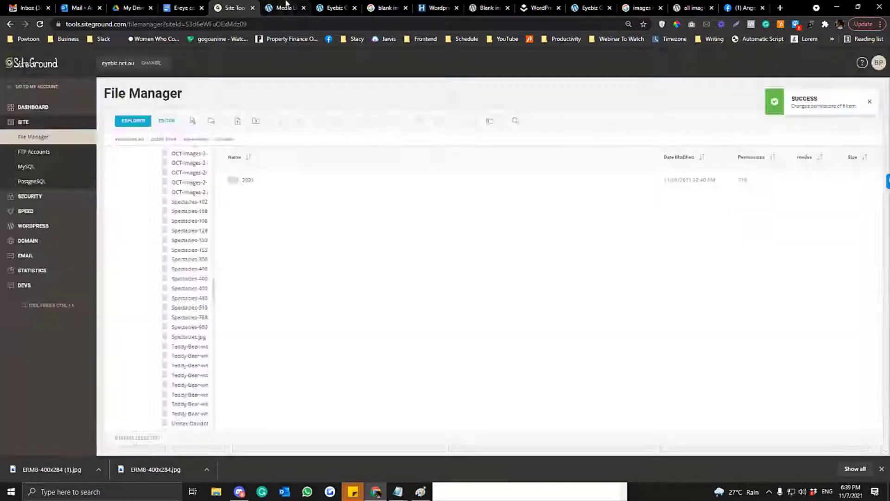
{"action": "left_click", "coordinate": [283, 8]}
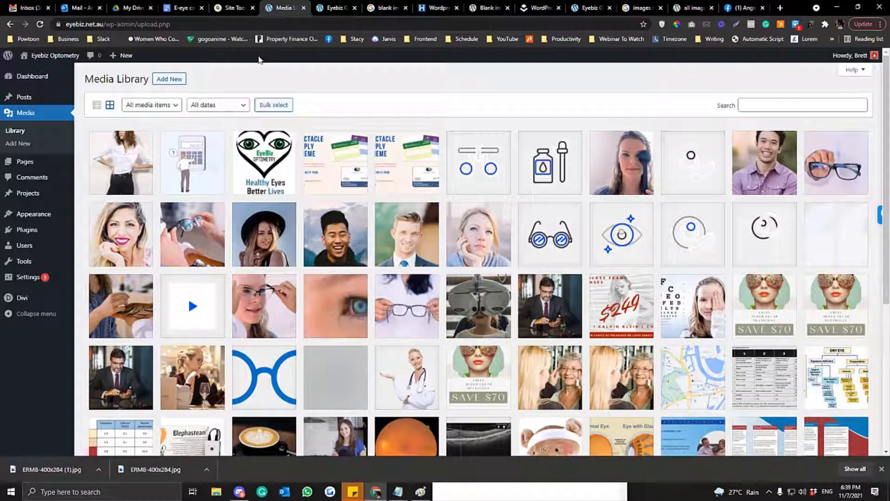
Scroll the Media Library grid to confirm thumbnails render, down to the EyeBiz logo
{"action": "scroll", "scroll_direction": "down", "scroll_amount": 3}
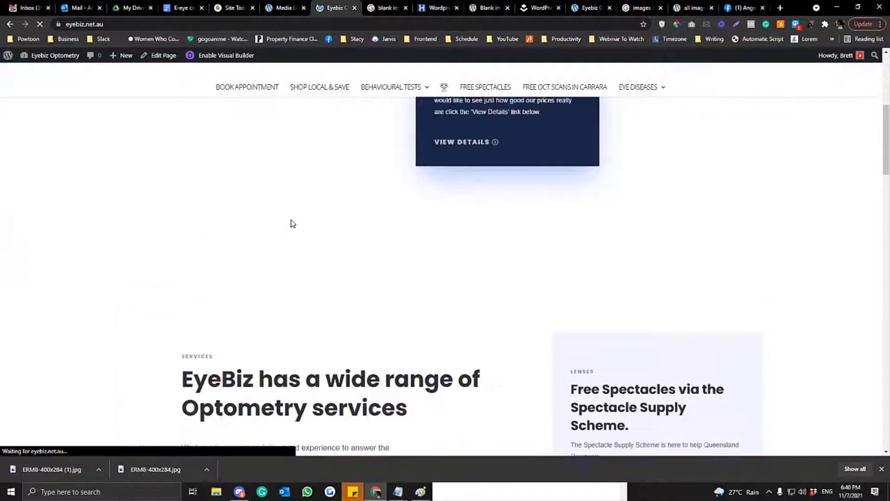
{"action": "left_click", "coordinate": [281, 8]}
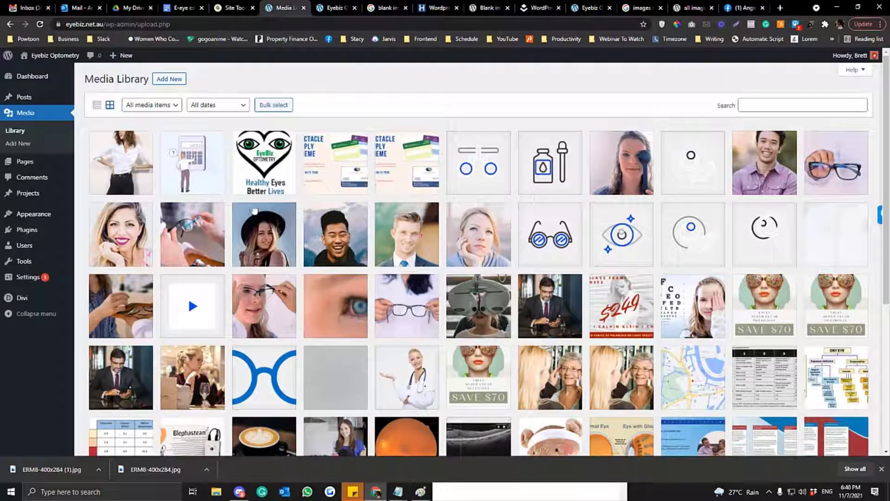
{"action": "scroll", "scroll_direction": "down", "scroll_amount": 3}
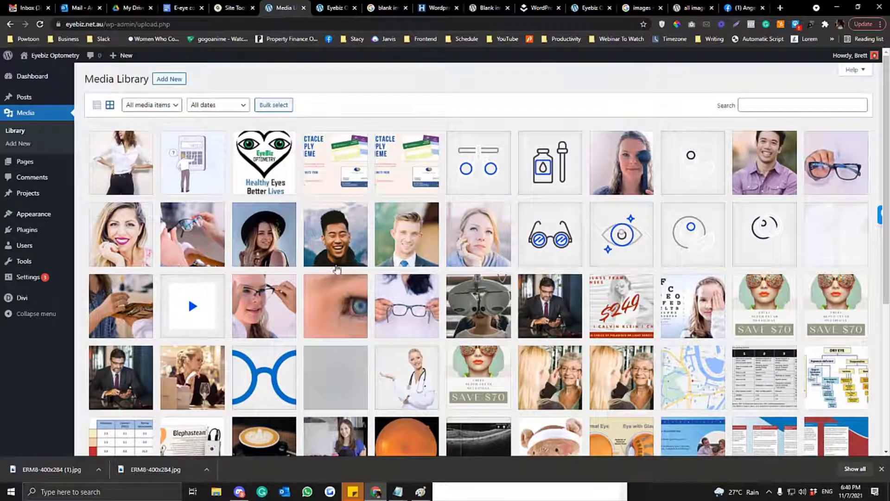
{"action": "mouse_move", "coordinate": [637, 324]}
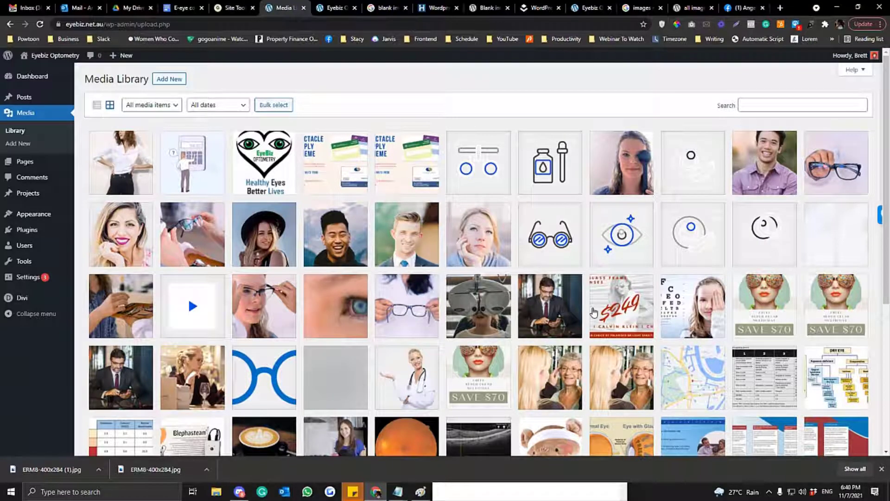
{"action": "scroll", "scroll_direction": "down", "scroll_amount": 3}
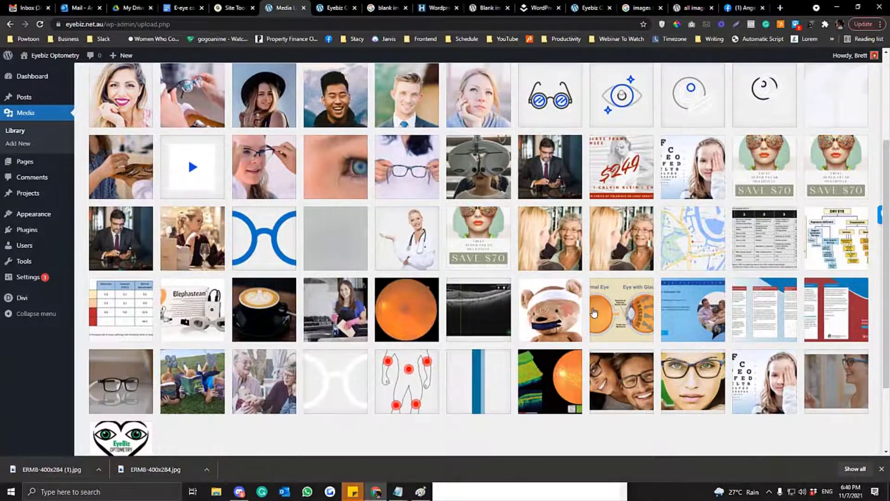
Inspect the homepage footer's console 404 errors for eye-doctor images, then return to the Media Library
{"action": "left_click", "coordinate": [333, 8]}
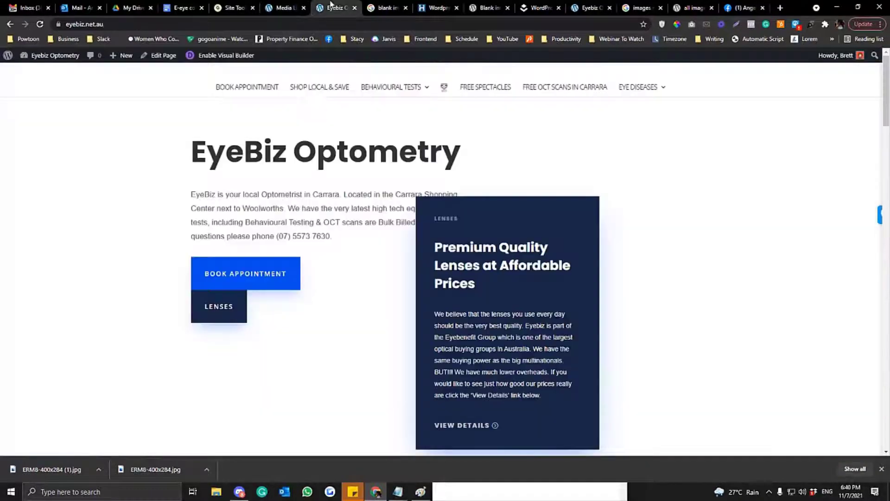
{"action": "scroll", "scroll_direction": "down", "scroll_amount": 3}
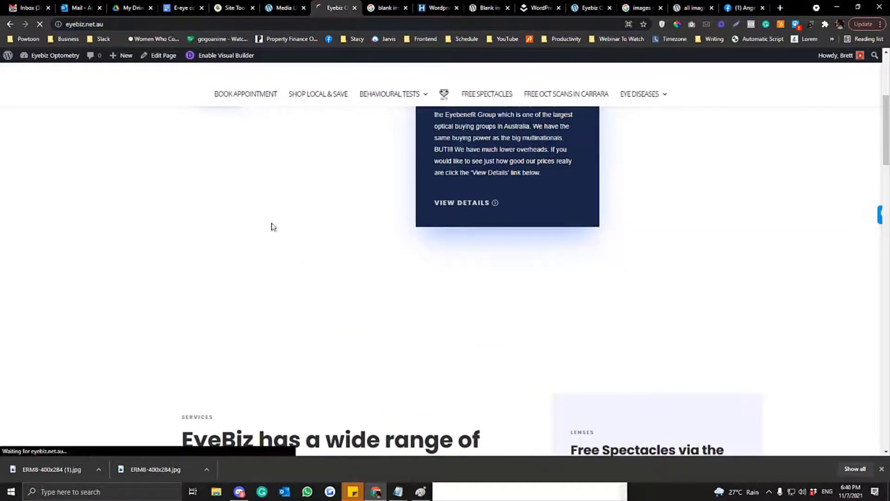
{"action": "scroll", "scroll_direction": "down", "scroll_amount": 3}
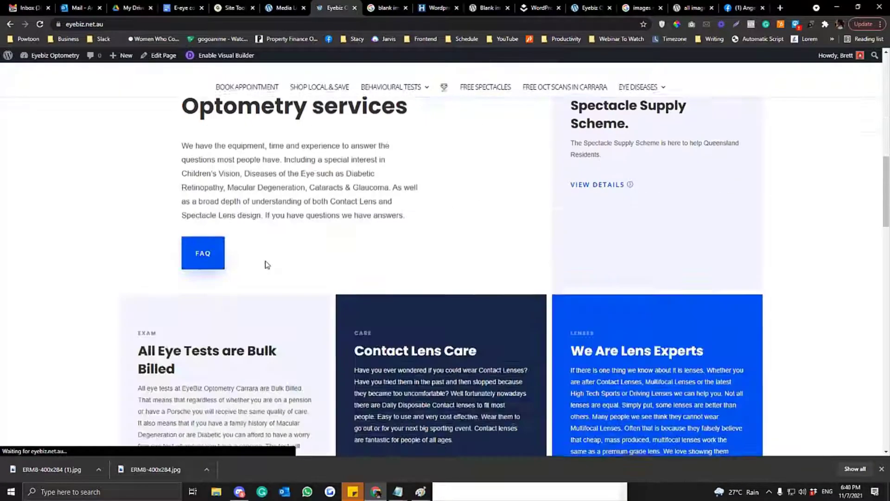
{"action": "scroll", "scroll_direction": "down", "scroll_amount": 3}
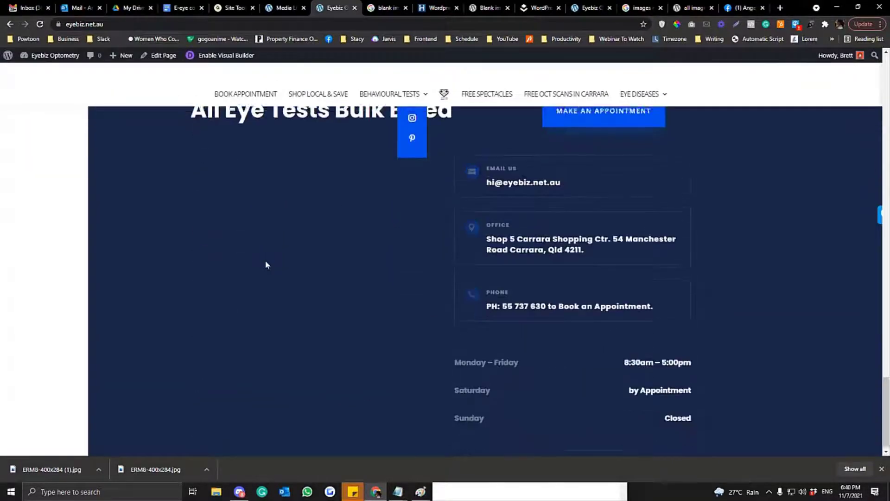
{"action": "right_click", "coordinate": [267, 264]}
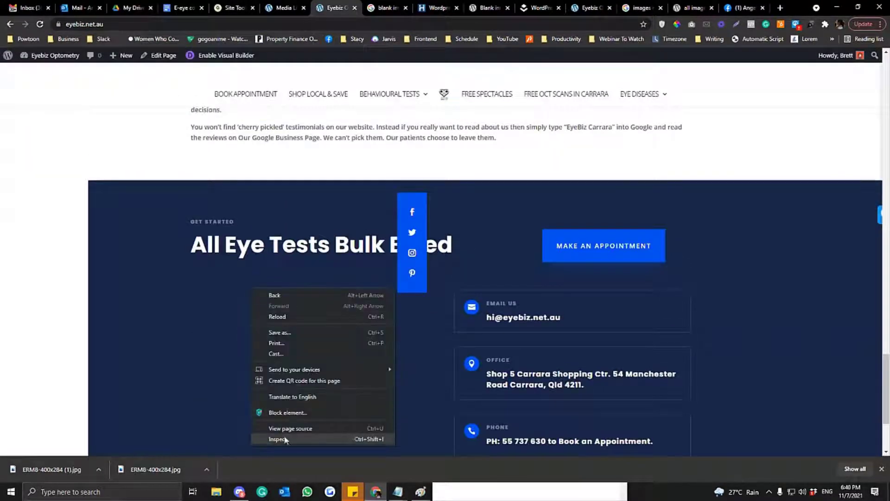
{"action": "left_click", "coordinate": [279, 439]}
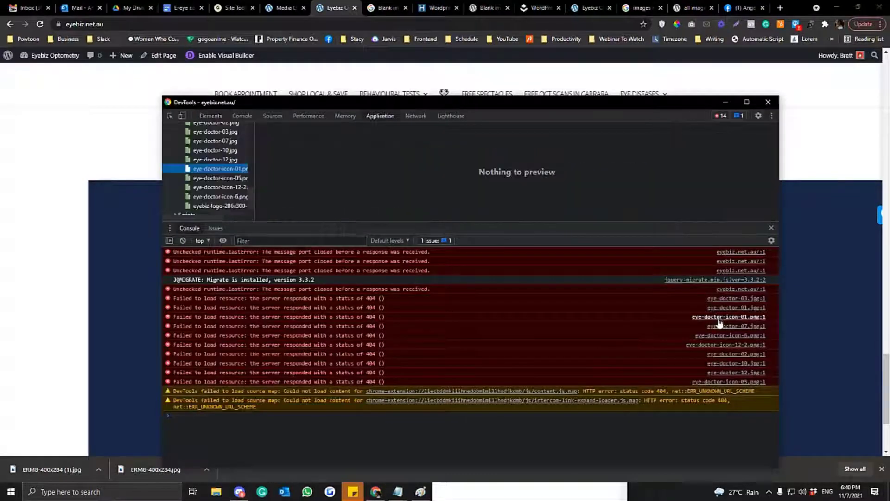
{"action": "left_click", "coordinate": [768, 102]}
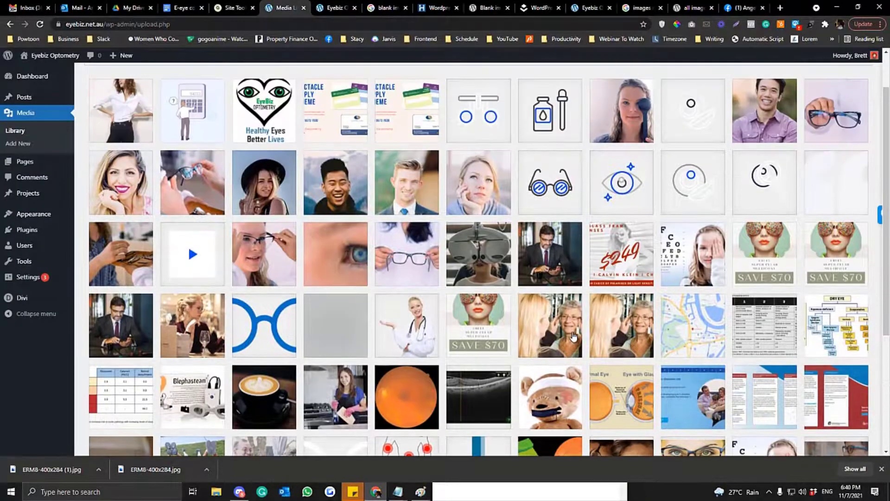
{"action": "left_click", "coordinate": [192, 235]}
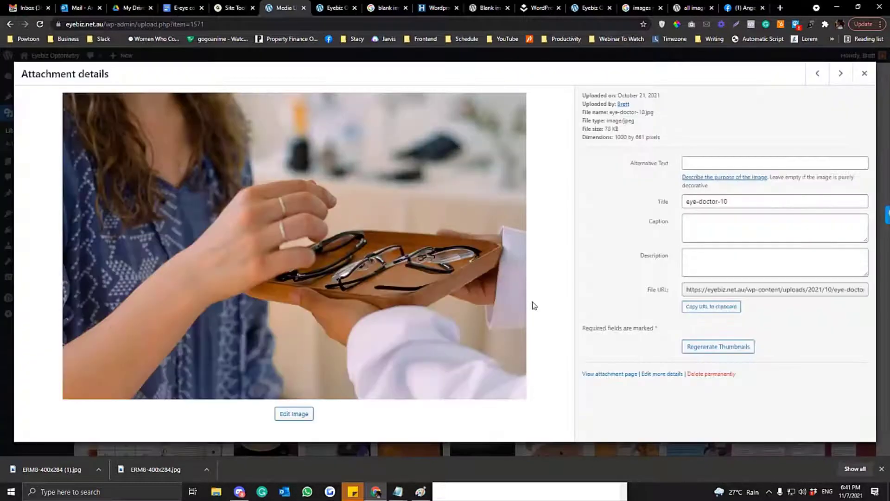
{"action": "left_click", "coordinate": [774, 289]}
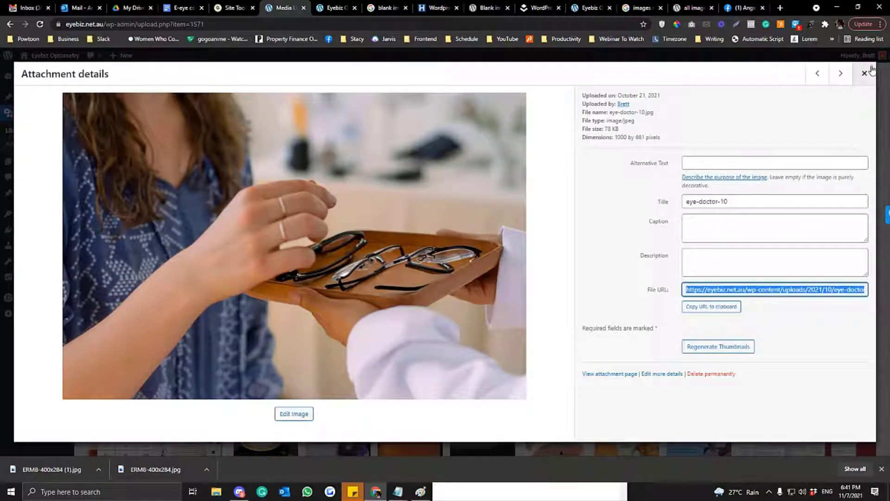
{"action": "left_click", "coordinate": [863, 74]}
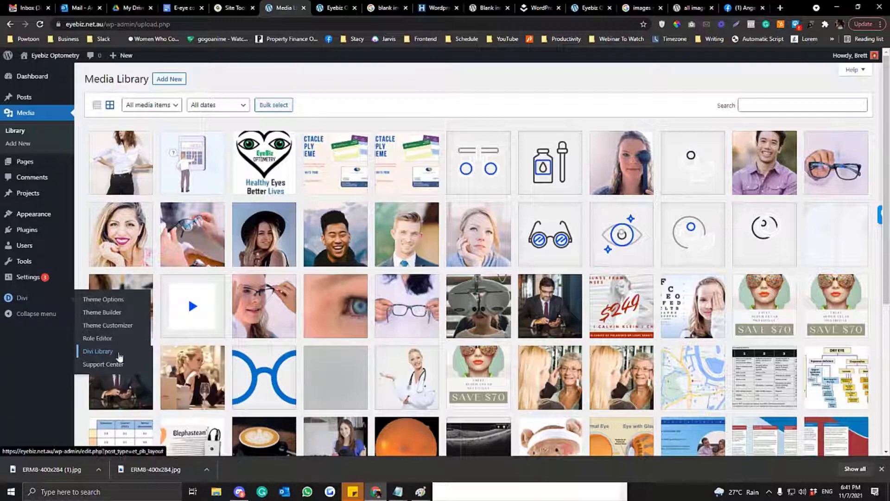
Search the Divi Library for a footer layout, then edit the Theme Builder's Global Footer
{"action": "left_click", "coordinate": [97, 351]}
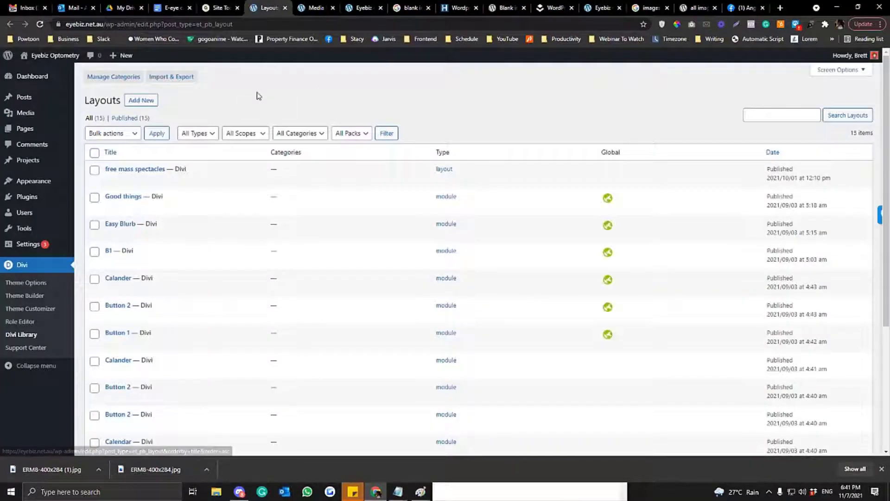
{"action": "scroll", "scroll_direction": "down", "scroll_amount": 3}
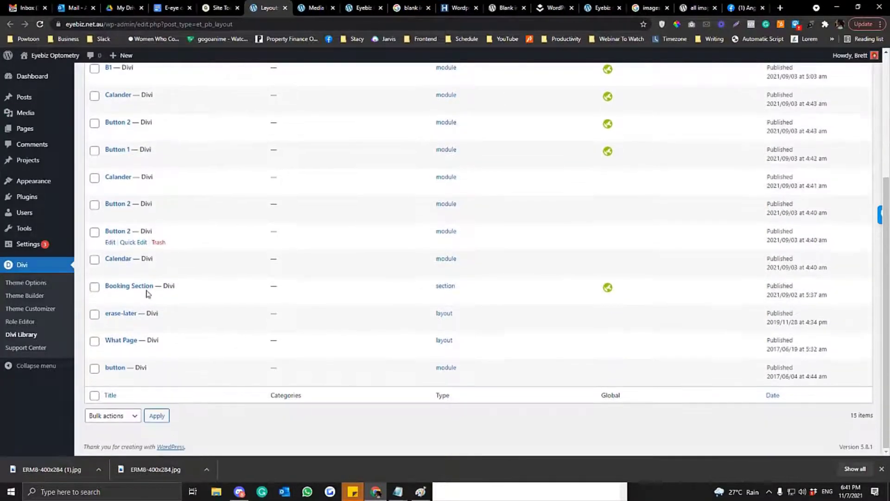
{"action": "type", "text": "footer"}
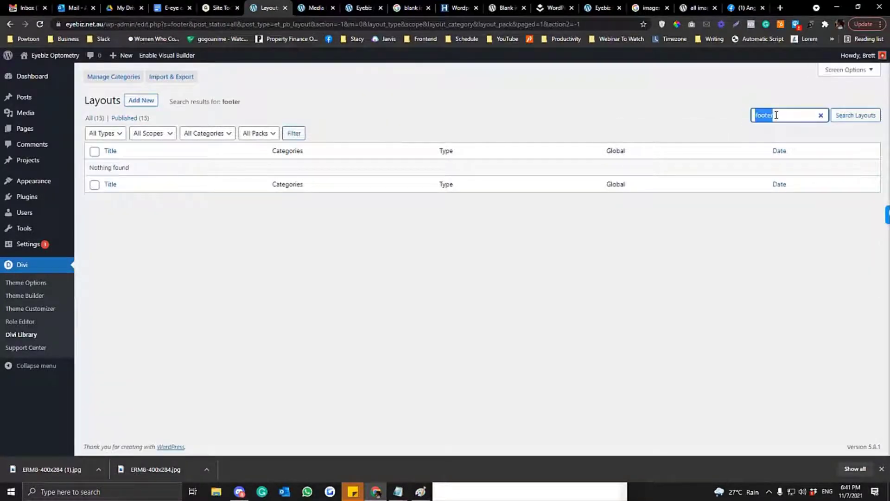
{"action": "left_click", "coordinate": [820, 114]}
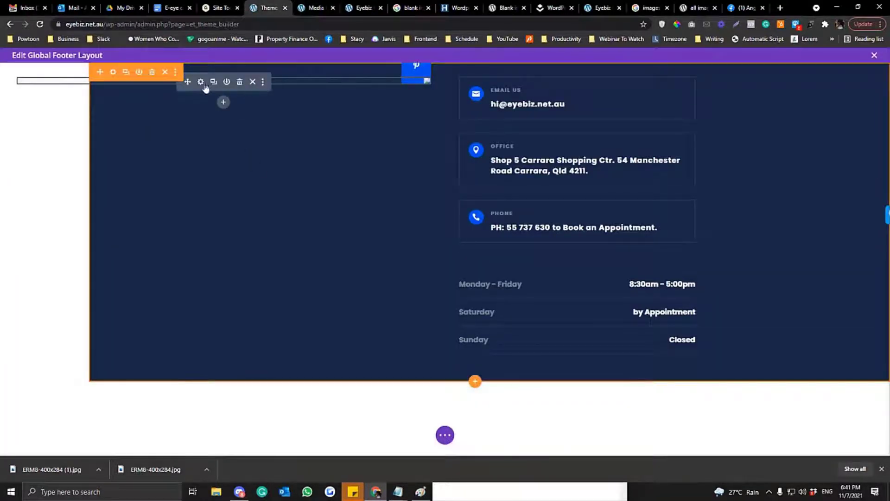
Swap the broken footer image module's picture for the eye-doctor-12 photo and confirm
{"action": "left_click", "coordinate": [200, 82]}
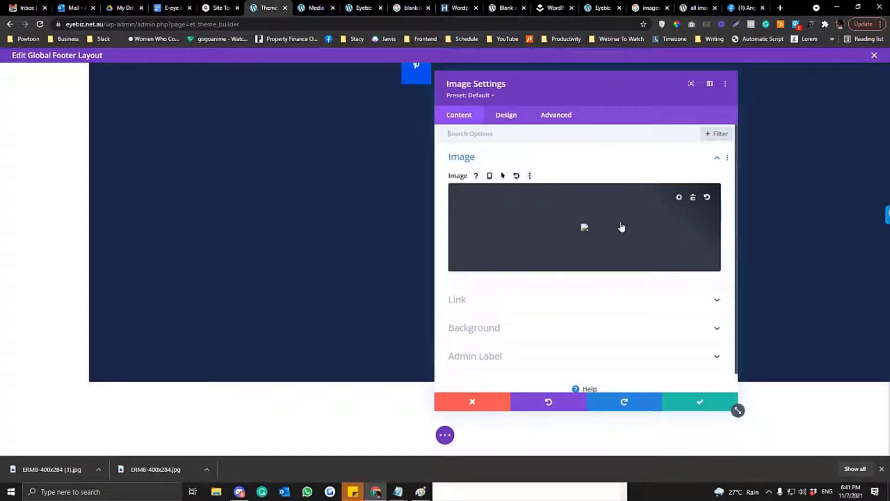
{"action": "left_click", "coordinate": [584, 227]}
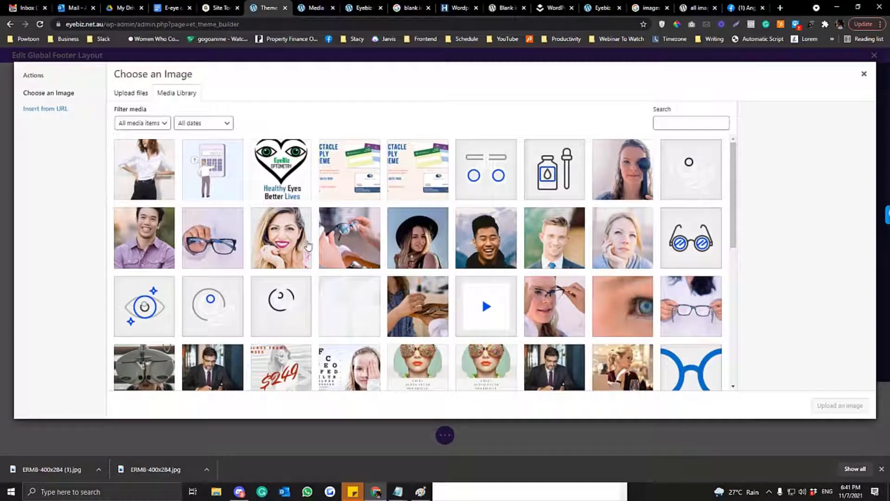
{"action": "left_click", "coordinate": [348, 238]}
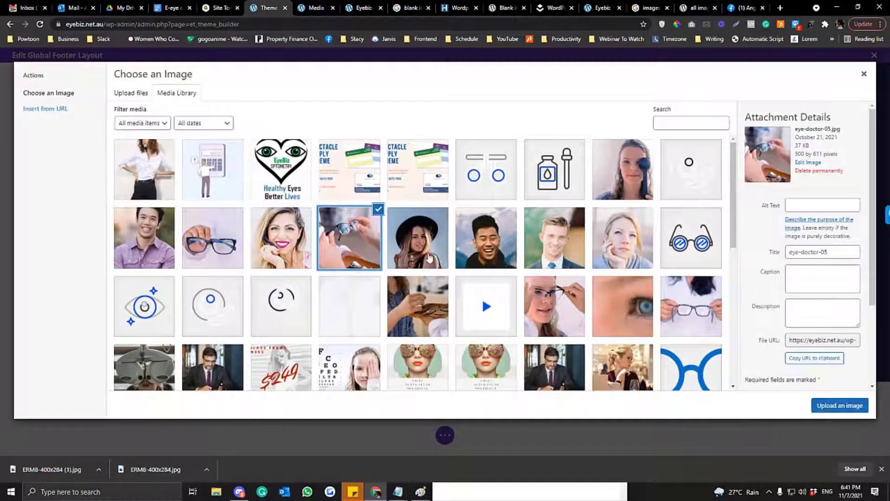
{"action": "left_click", "coordinate": [690, 305]}
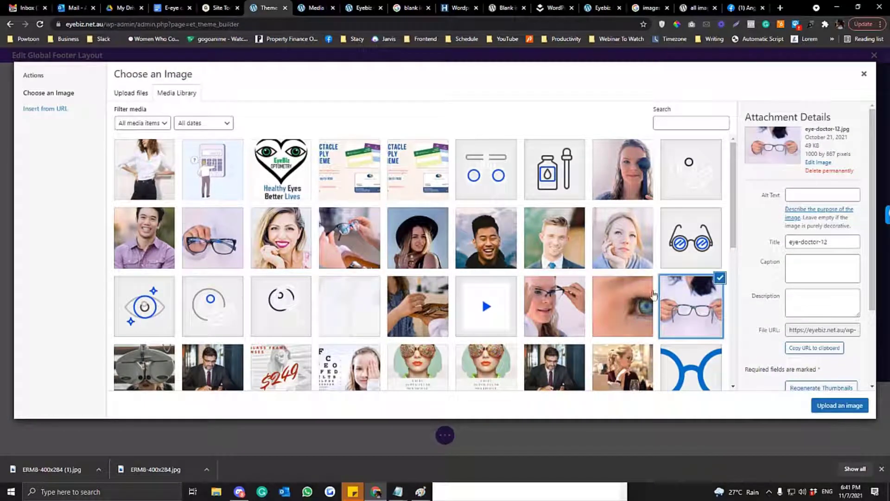
{"action": "scroll", "scroll_direction": "down", "scroll_amount": 3}
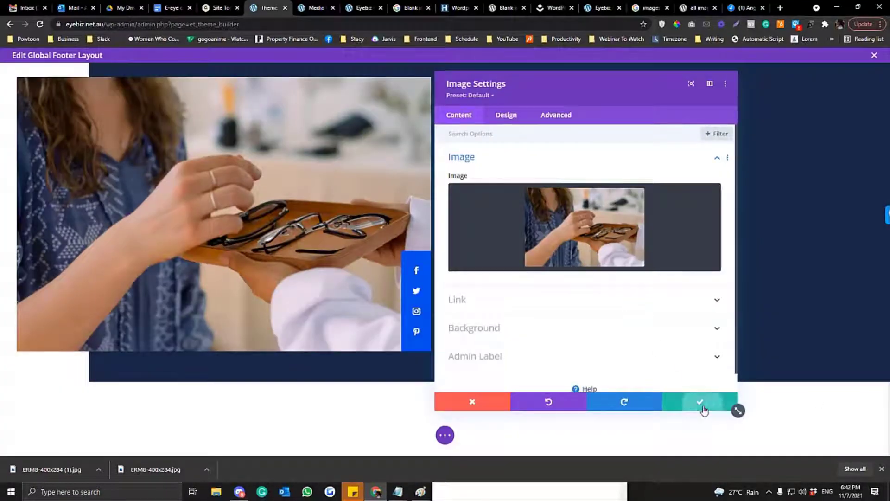
{"action": "left_click", "coordinate": [700, 402]}
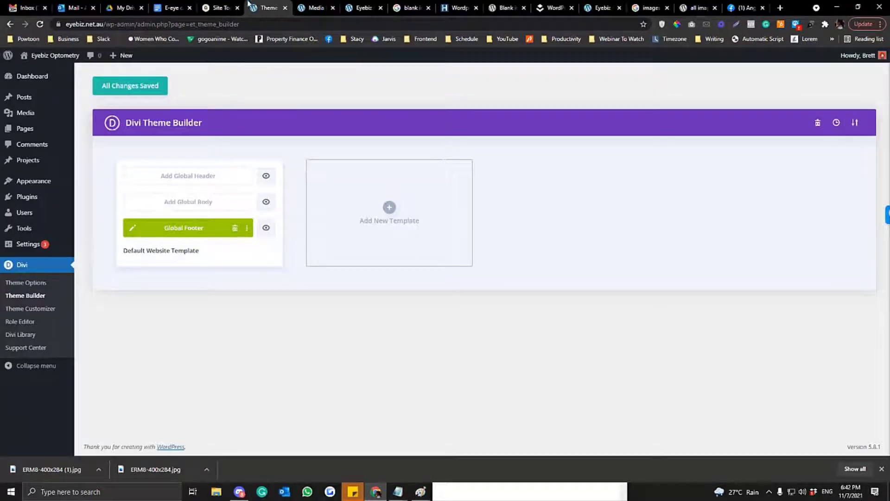
Open public_html in the Site Tools File Manager and browse its WordPress core files
{"action": "left_click", "coordinate": [219, 8]}
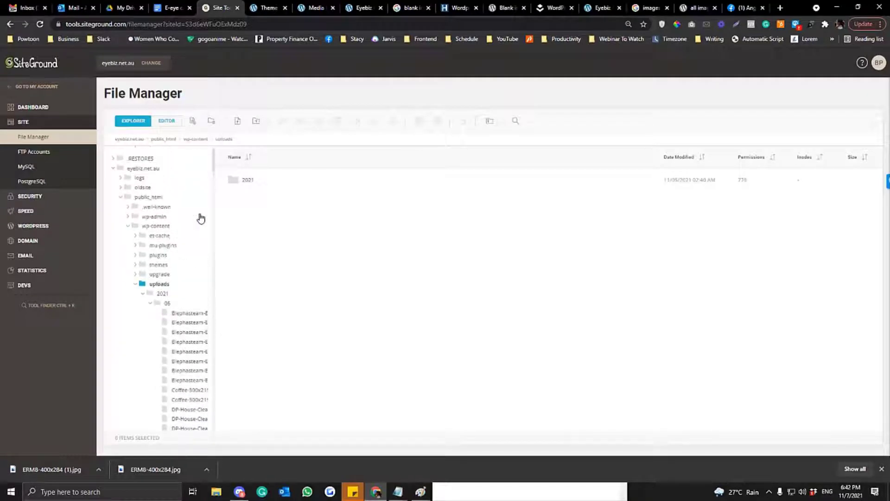
{"action": "left_click", "coordinate": [148, 197]}
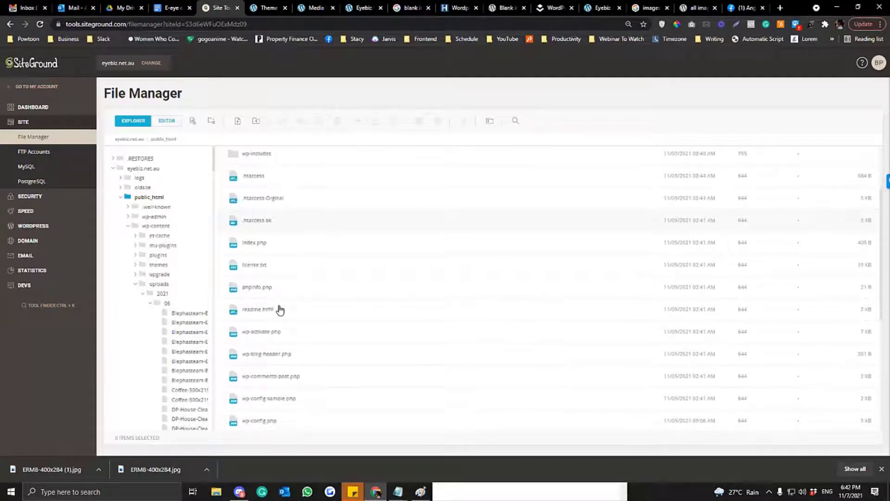
{"action": "scroll", "scroll_direction": "down", "scroll_amount": 3}
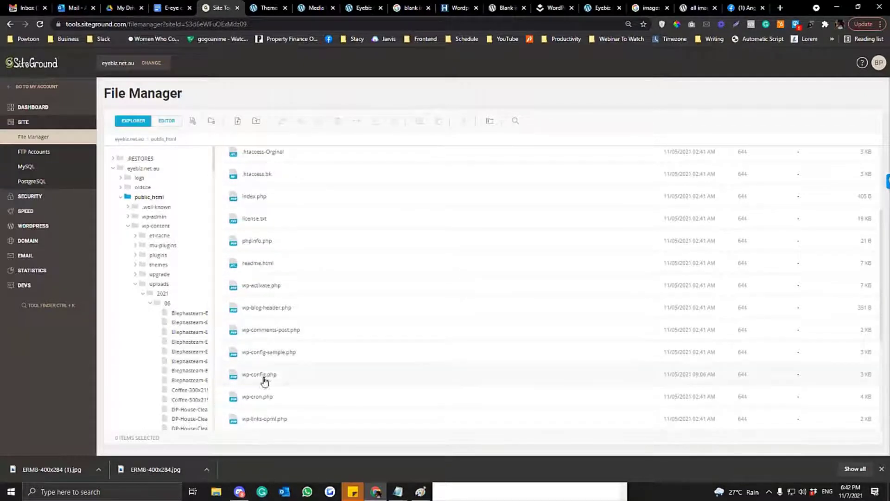
{"action": "mouse_move", "coordinate": [278, 377]}
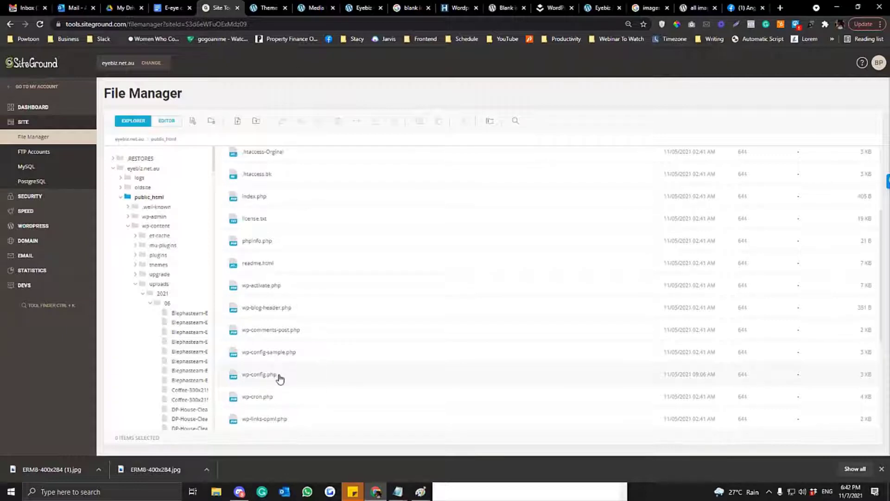
{"action": "mouse_move", "coordinate": [311, 384]}
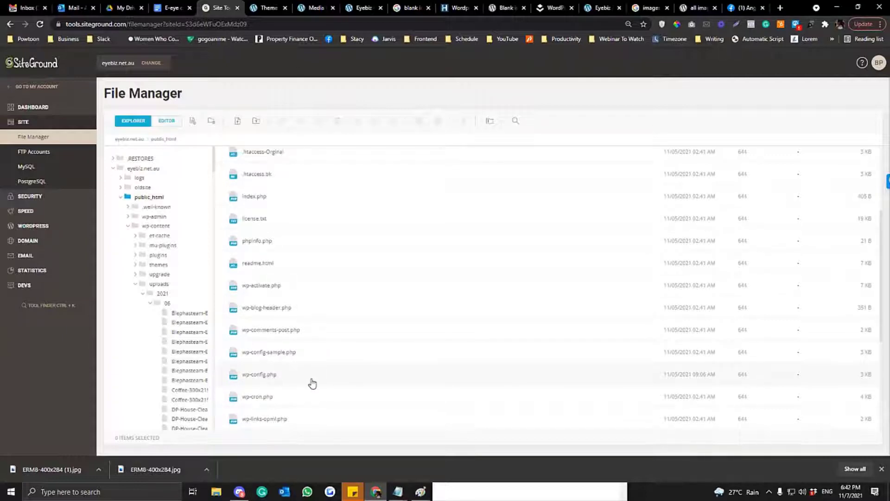